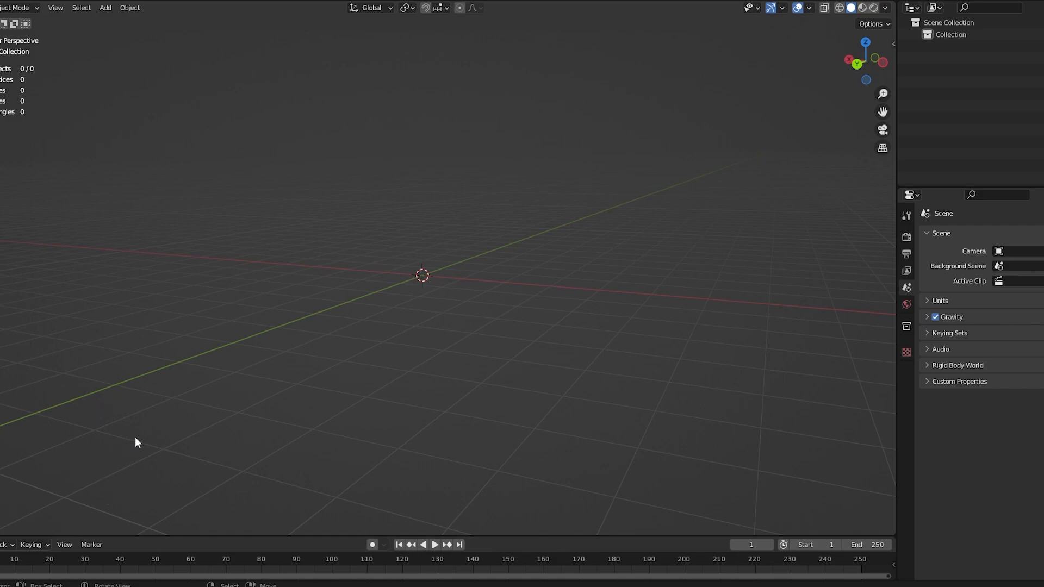
{"action": "mouse_move", "coordinate": [118, 261]}
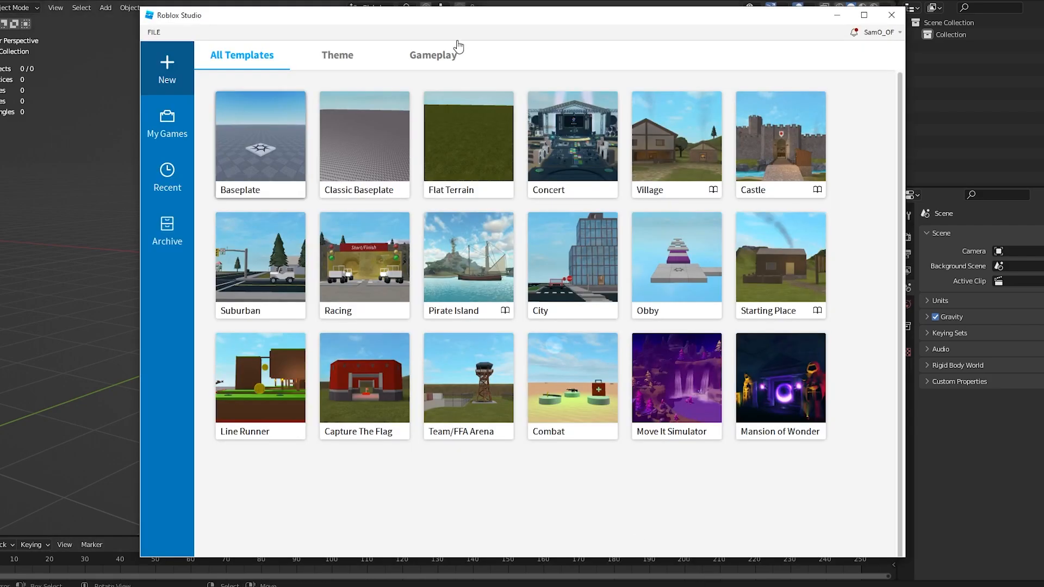
{"action": "mouse_move", "coordinate": [418, 7]}
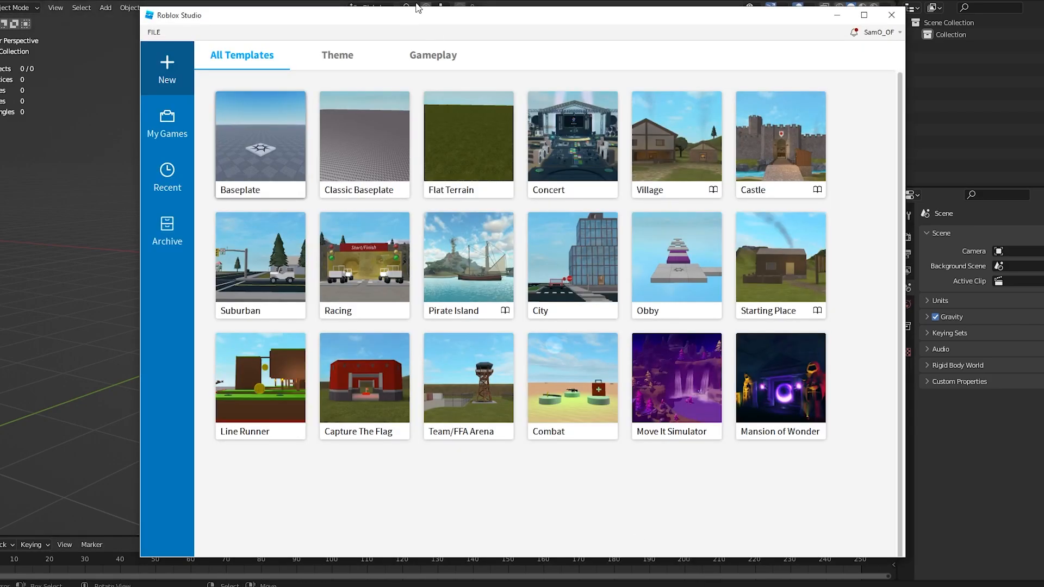
{"action": "mouse_move", "coordinate": [246, 136]}
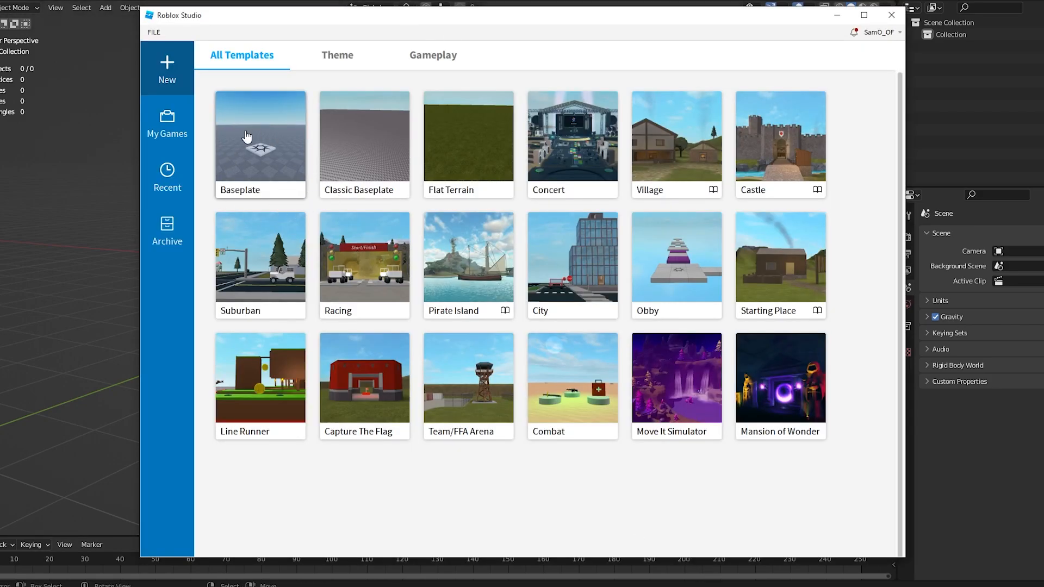
Start a Baseplate place, add an R6 Block Rig dummy and edit its origin position
{"action": "left_click", "coordinate": [260, 137]}
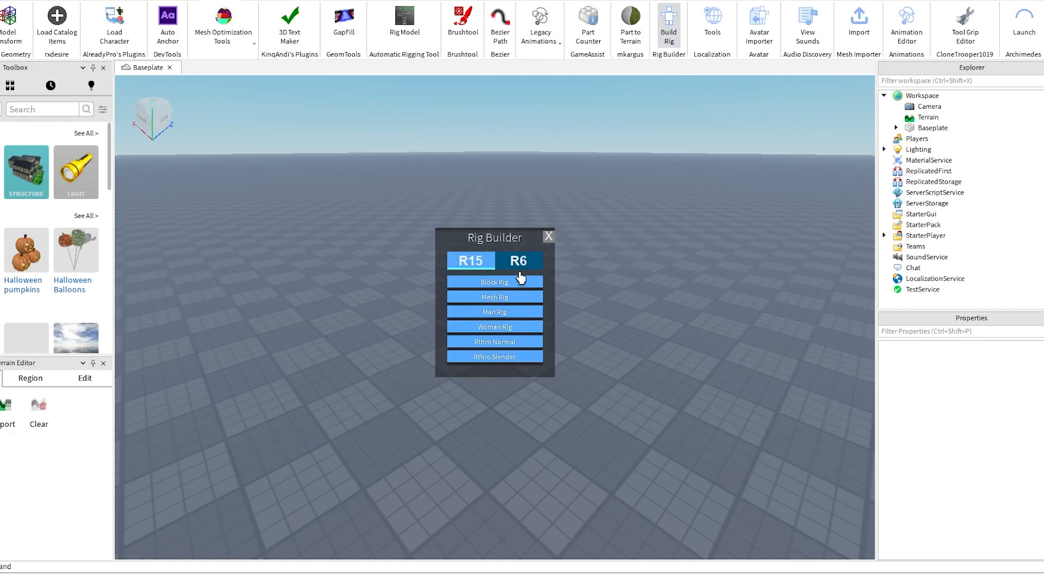
{"action": "left_click", "coordinate": [494, 282]}
{"action": "type", "text": "0,"}
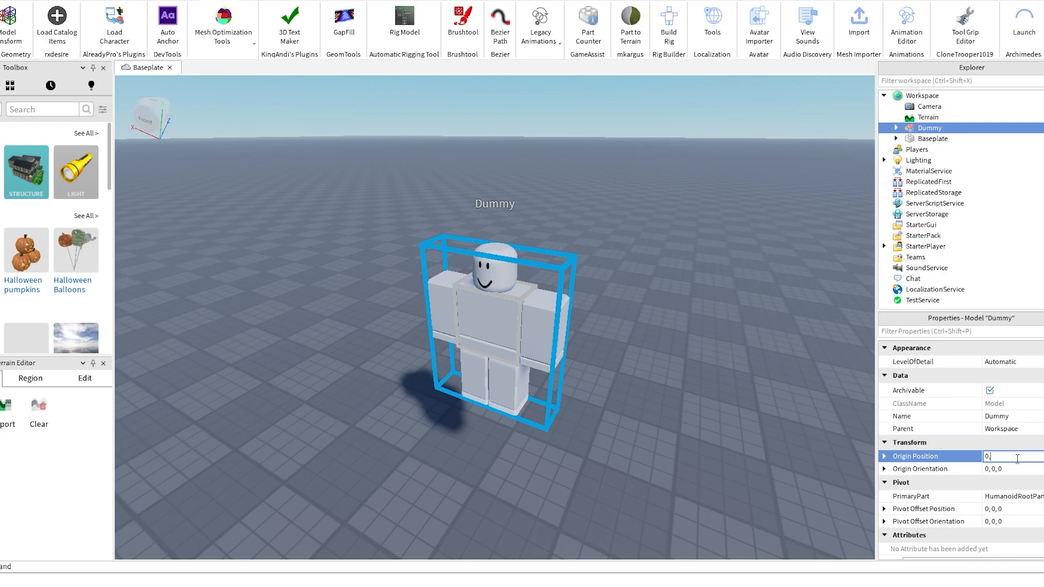
{"action": "type", "text": "3"}
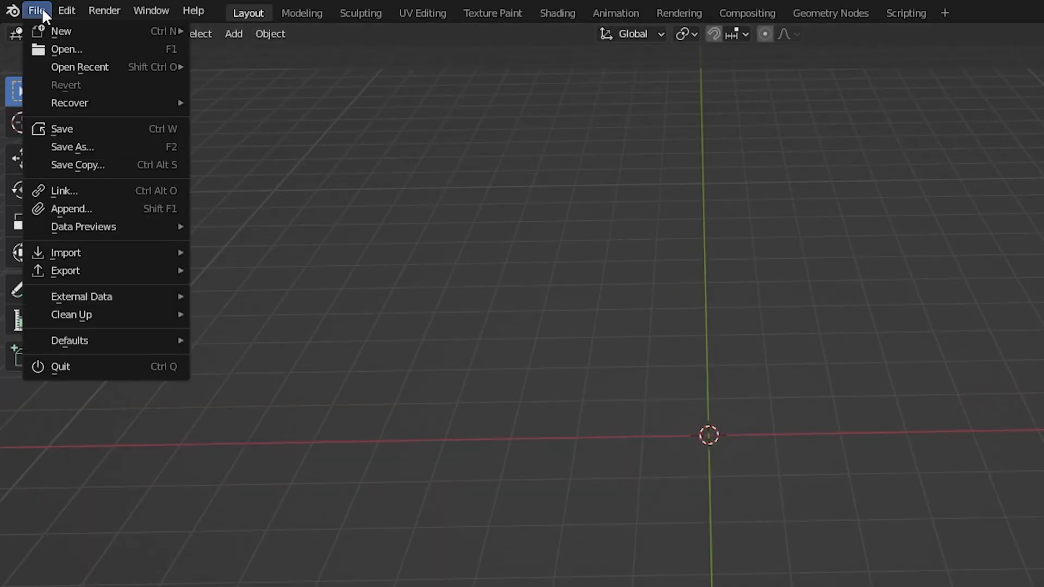
{"action": "mouse_move", "coordinate": [65, 252]}
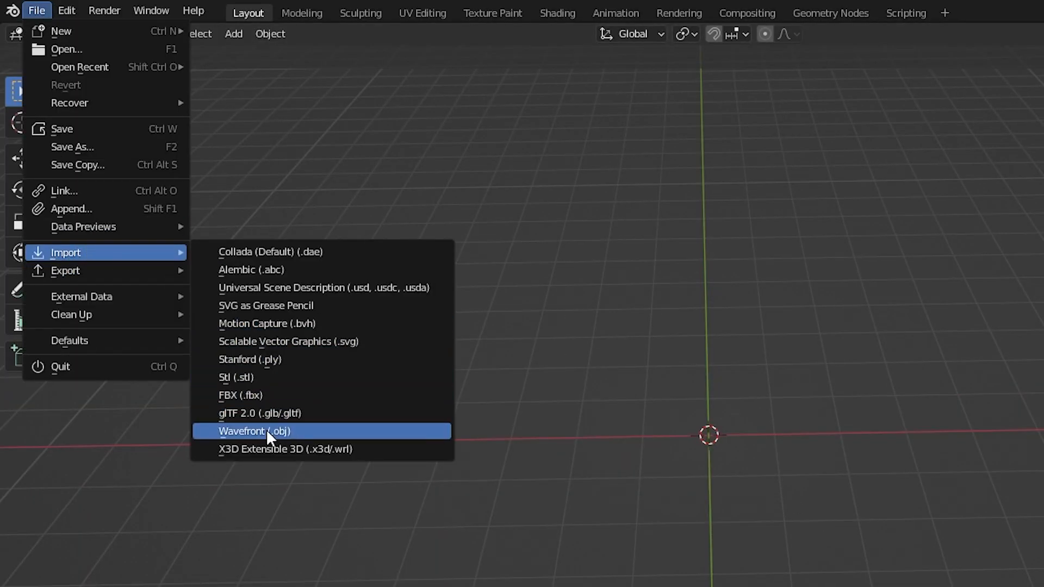
Import Dummy.obj into the Blender scene as a Wavefront OBJ model
{"action": "left_click", "coordinate": [255, 430]}
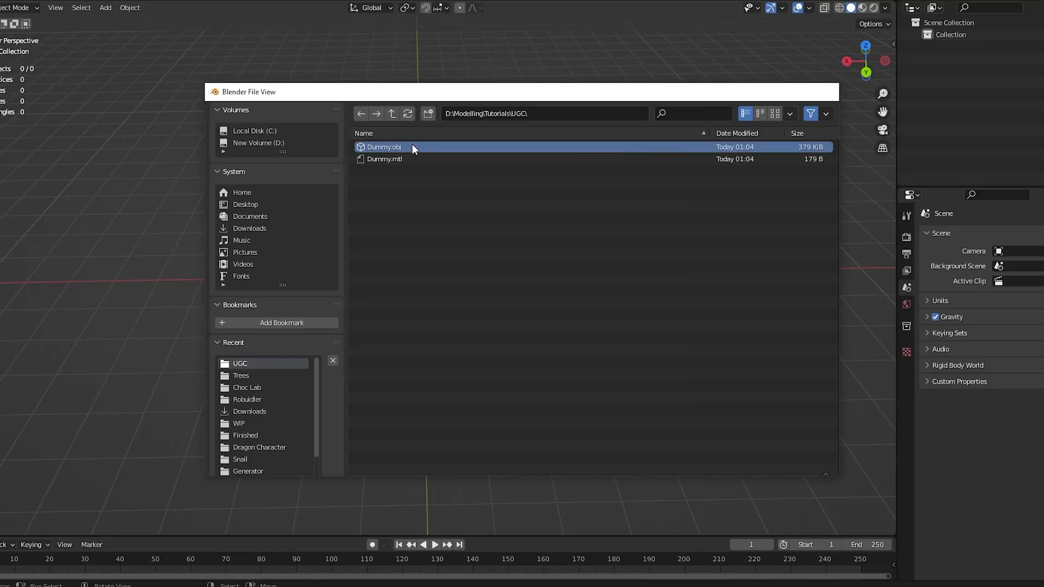
{"action": "double_click", "coordinate": [382, 147]}
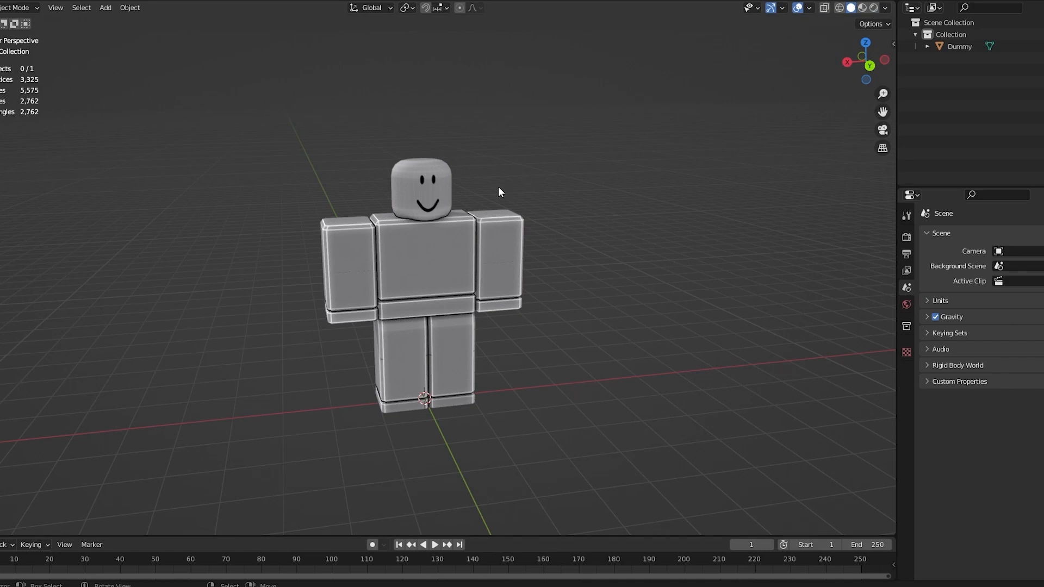
Set viewport shading to Flat lighting with Cavity and Shadow on, cavity type Both
{"action": "left_click", "coordinate": [884, 7]}
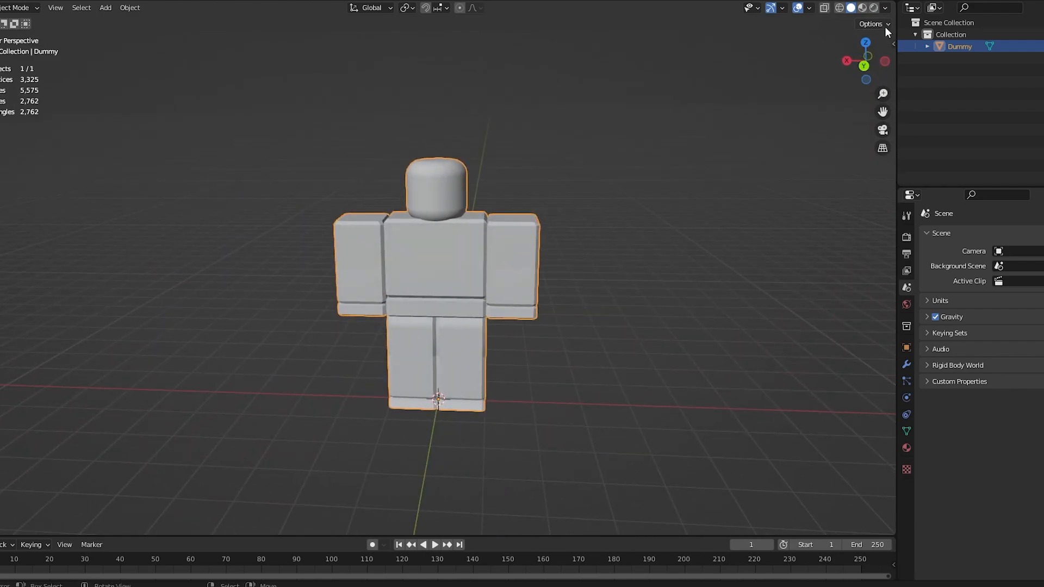
{"action": "left_click", "coordinate": [886, 7]}
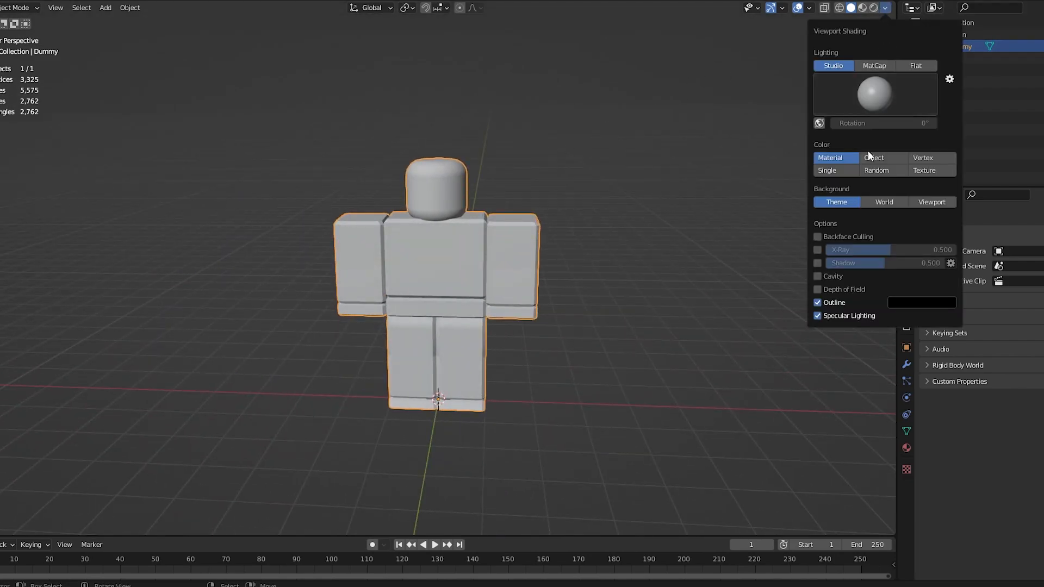
{"action": "left_click", "coordinate": [916, 65]}
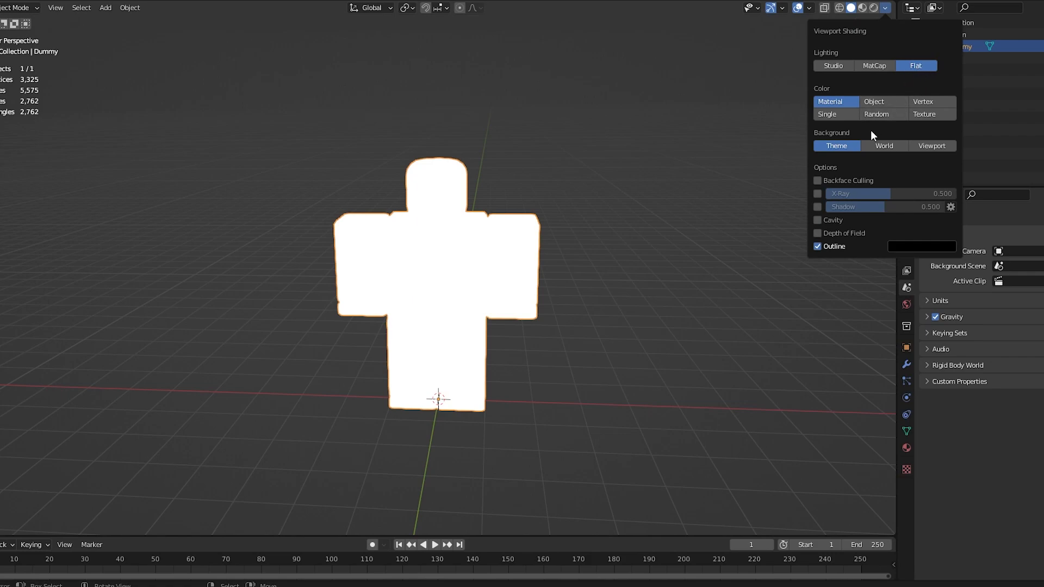
{"action": "left_click", "coordinate": [817, 219]}
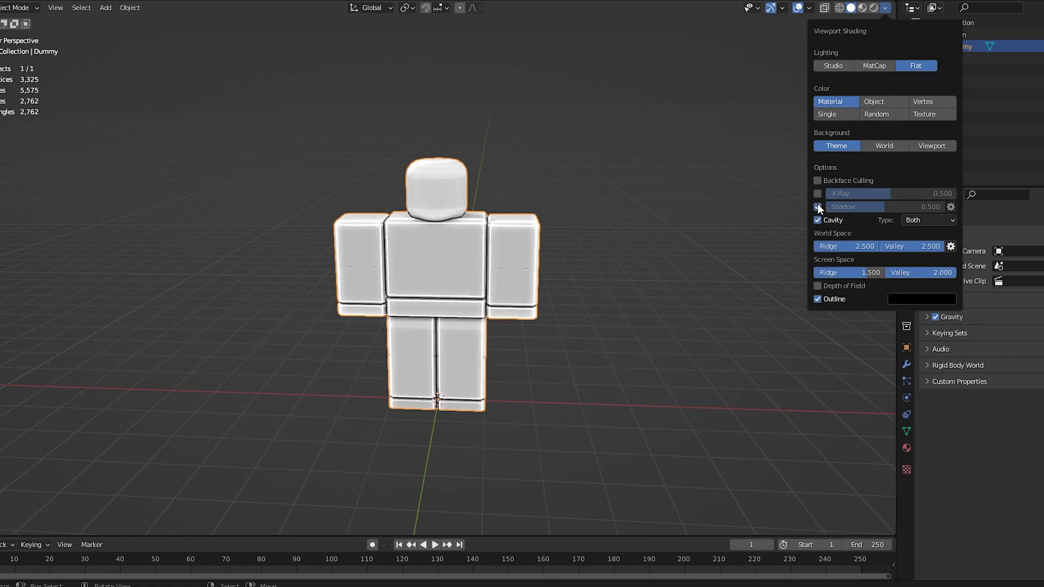
{"action": "left_click", "coordinate": [928, 220]}
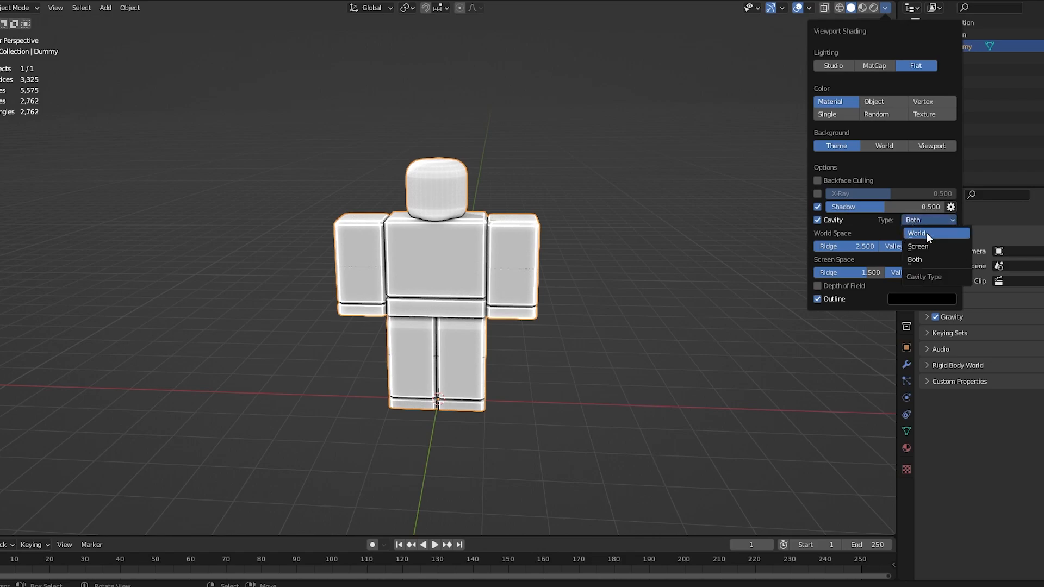
{"action": "left_click", "coordinate": [915, 232]}
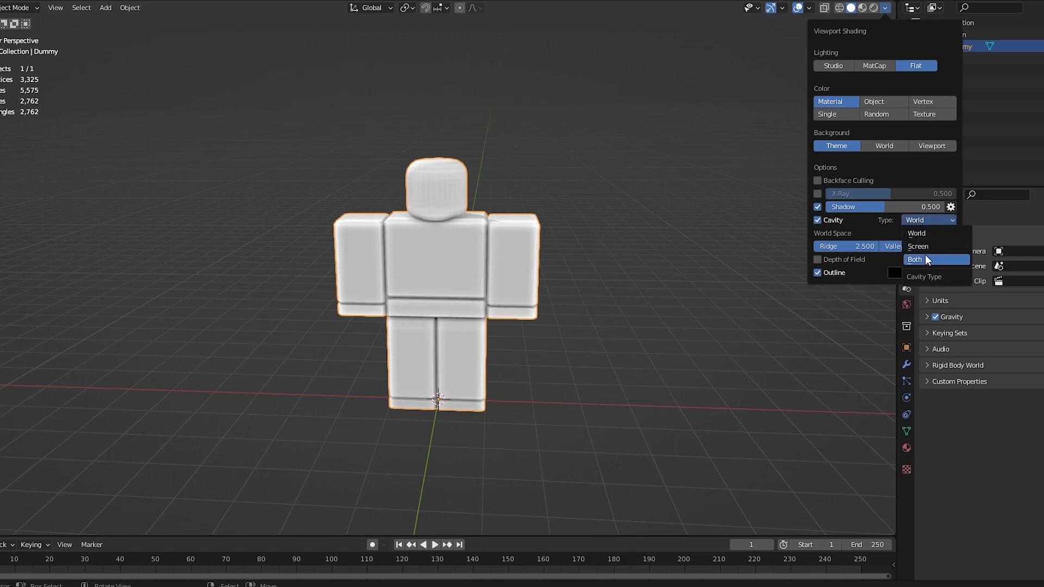
{"action": "left_click", "coordinate": [914, 259]}
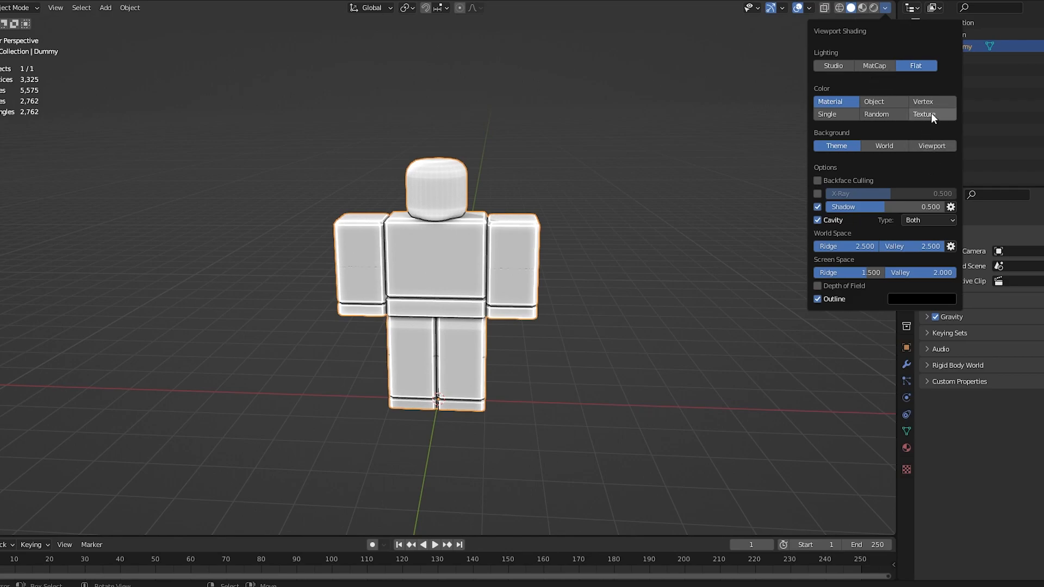
{"action": "mouse_move", "coordinate": [924, 113]}
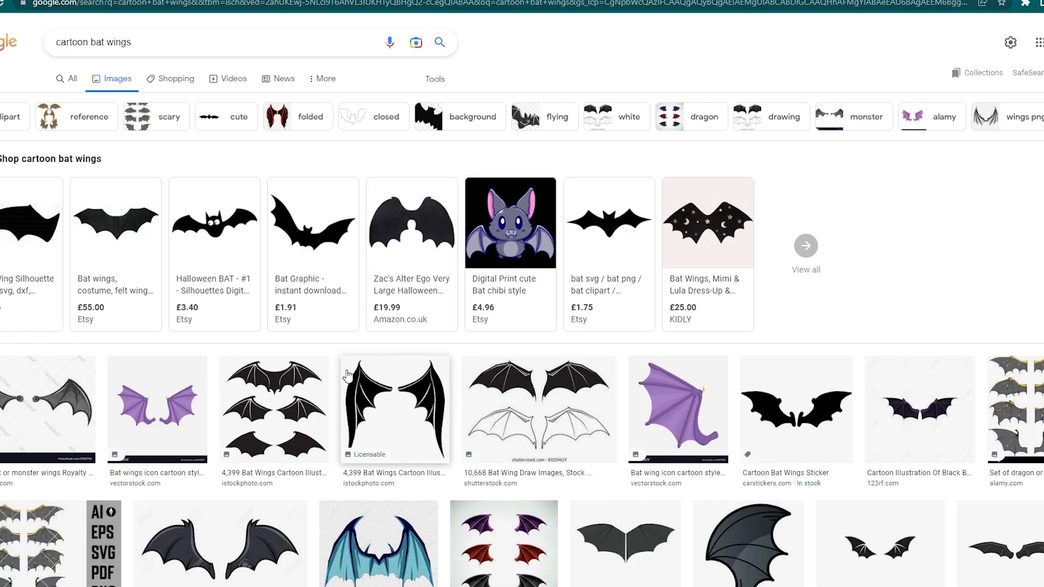
{"action": "mouse_move", "coordinate": [48, 418]}
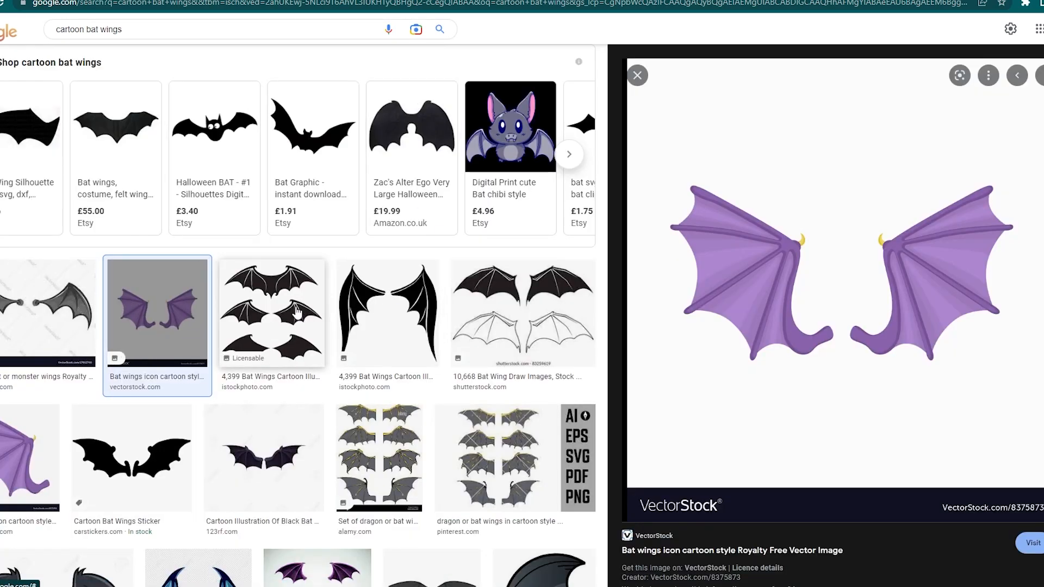
{"action": "mouse_move", "coordinate": [293, 308]}
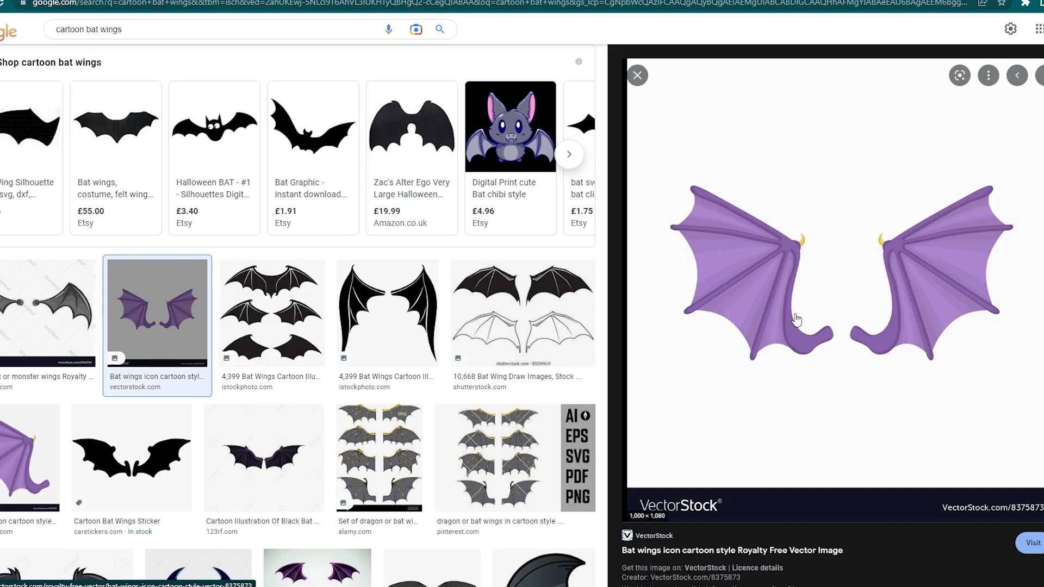
Copy the purple cartoon bat wings image from its Google Images preview
{"action": "right_click", "coordinate": [796, 318]}
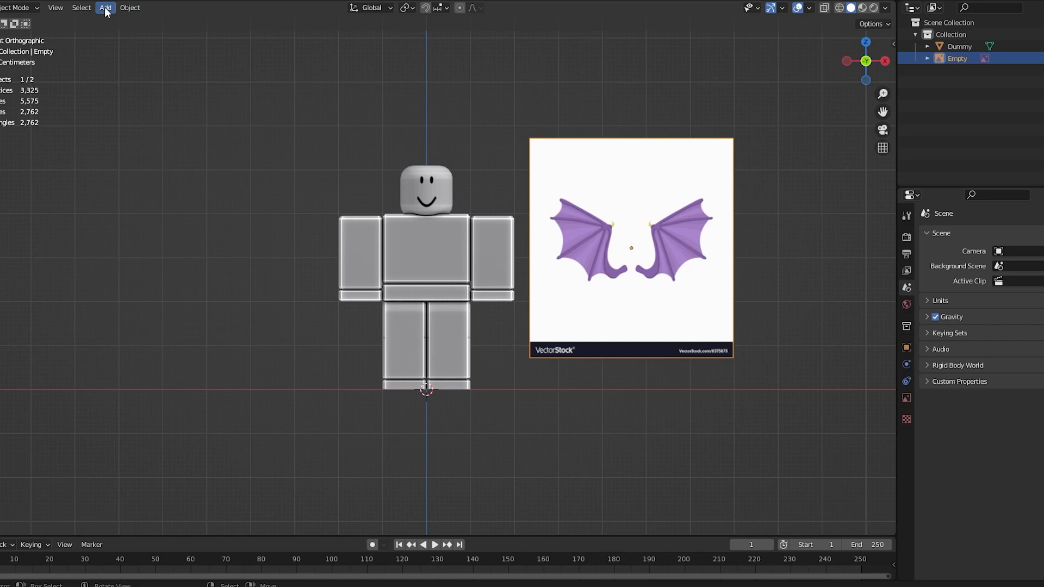
Add the copied bat wings picture as a reference image beside the dummy
{"action": "left_click", "coordinate": [104, 7]}
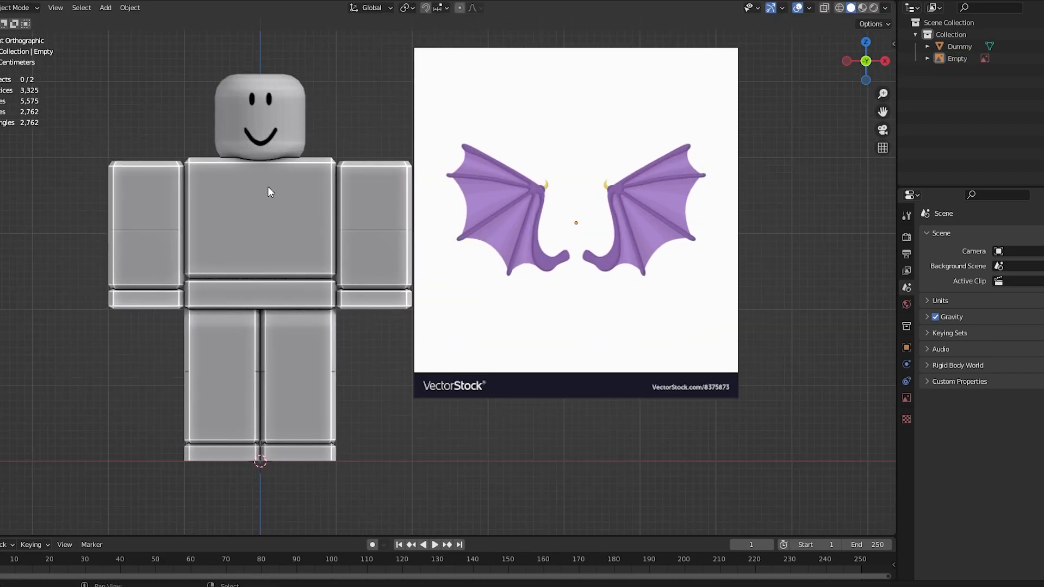
Add a cube, reduce it to one vertex, and extrude points along the left wing outline
{"action": "left_click", "coordinate": [104, 7]}
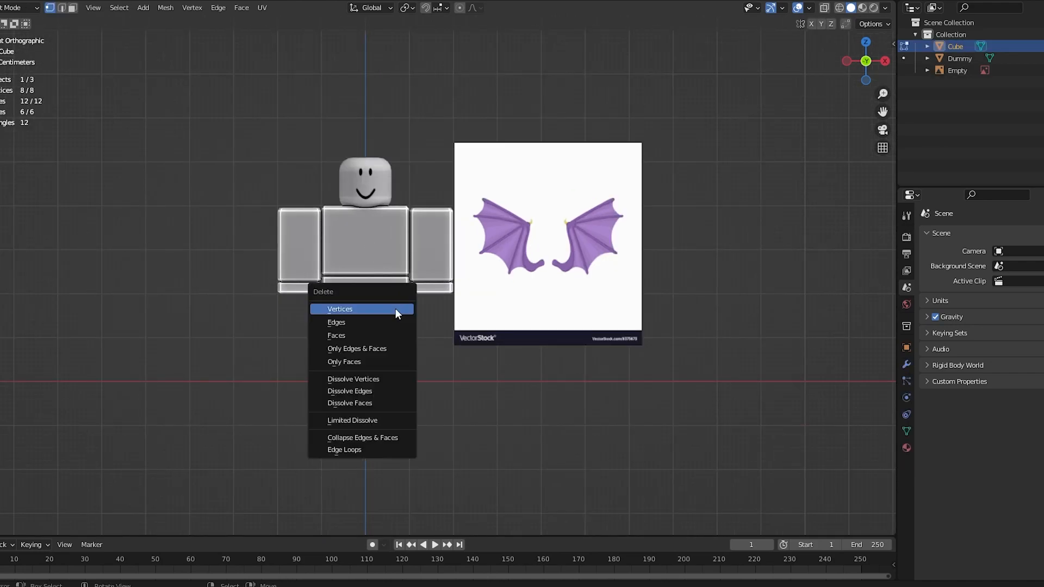
{"action": "left_click", "coordinate": [339, 308]}
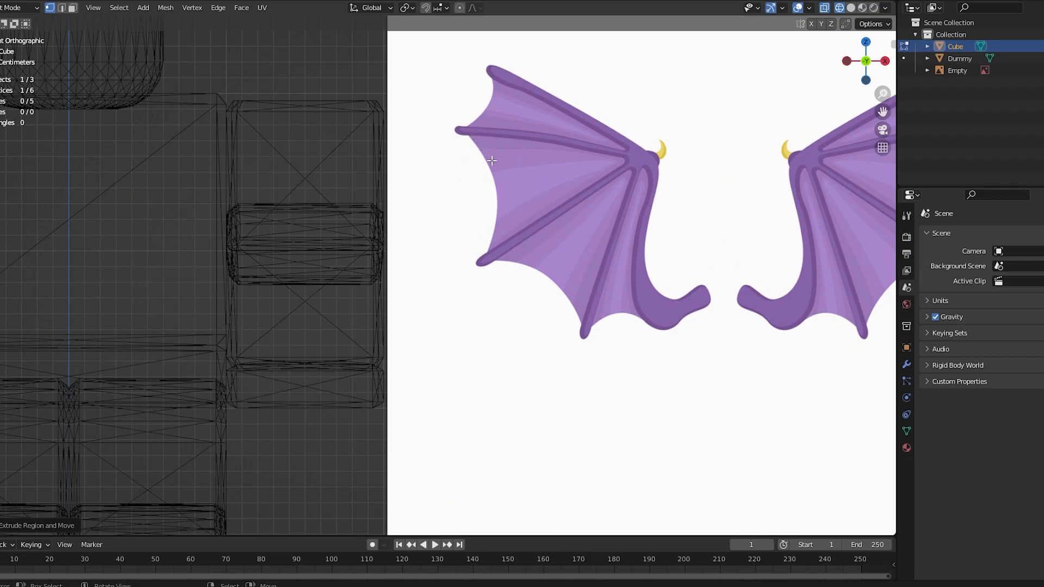
{"action": "mouse_move", "coordinate": [351, 194]}
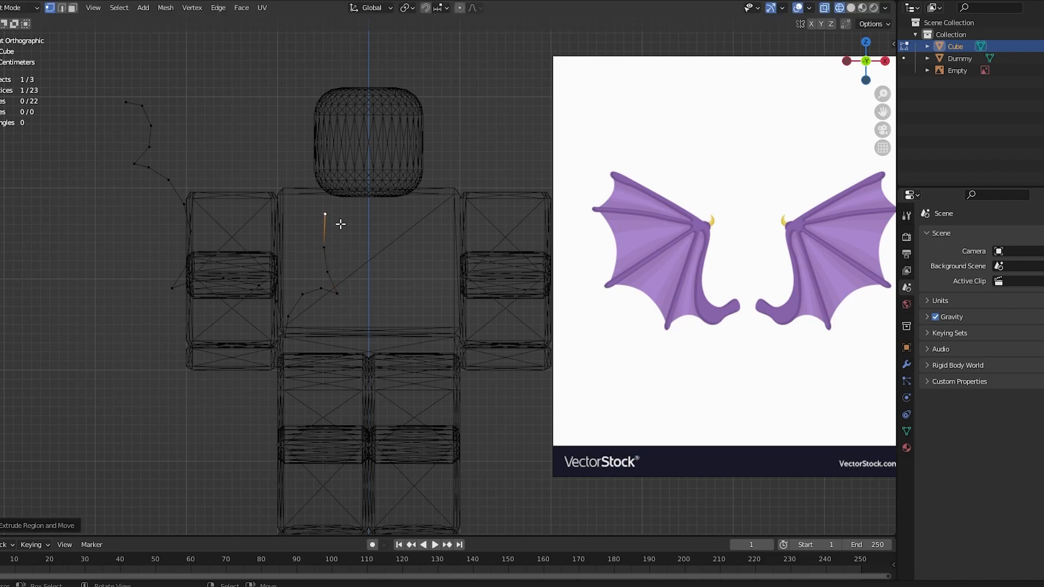
{"action": "left_click_drag", "start_coordinate": [325, 223], "coordinate": [321, 139]}
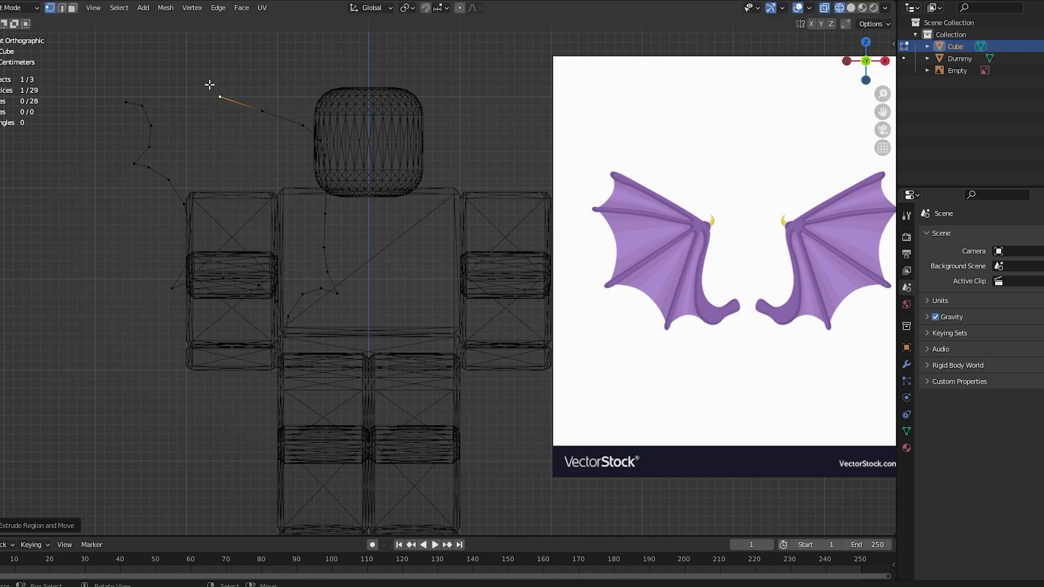
Extend the wing outline toward the dummy's head and fill it into a solid face
{"action": "left_click_drag", "start_coordinate": [220, 96], "coordinate": [119, 94]}
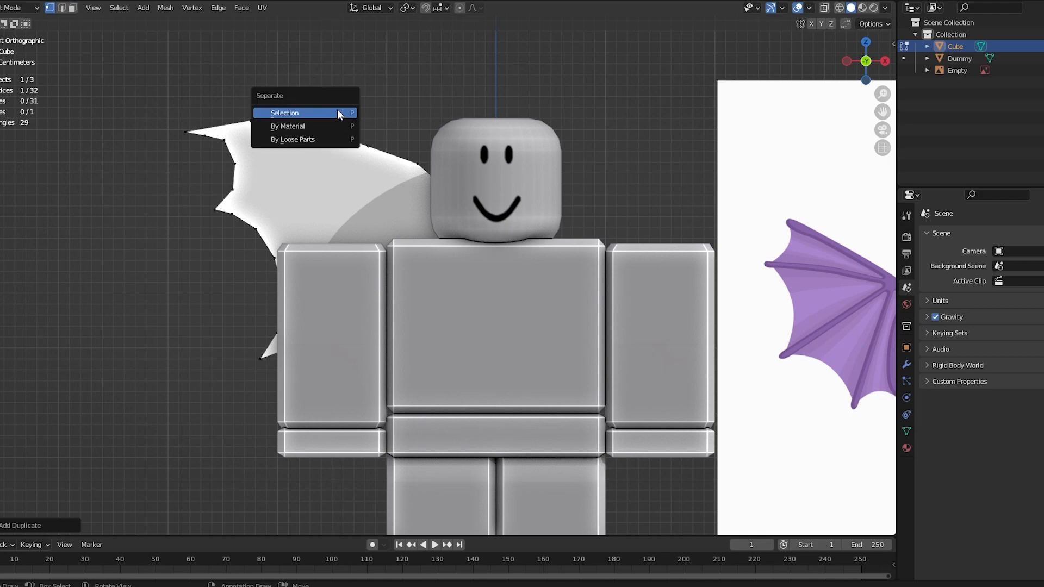
Separate the copied wing into its own object, select it and switch to front view
{"action": "left_click", "coordinate": [285, 113]}
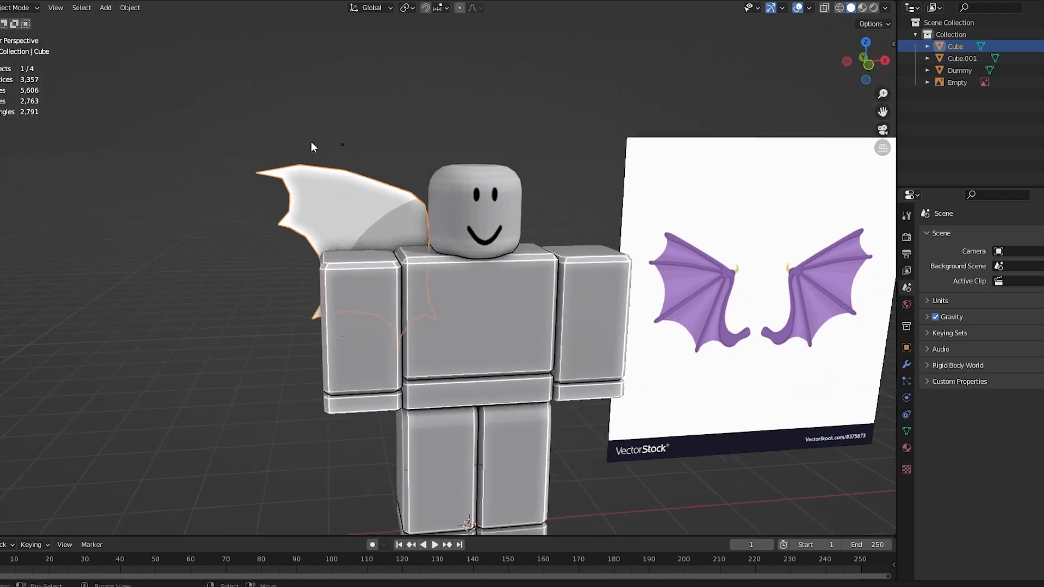
{"action": "left_click", "coordinate": [962, 58]}
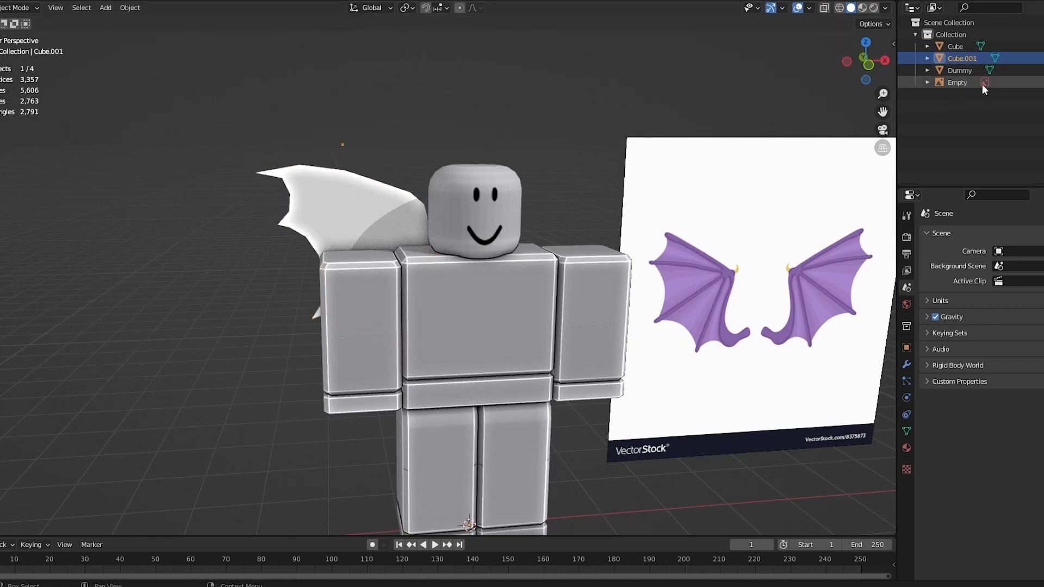
{"action": "key", "text": "KP_1"}
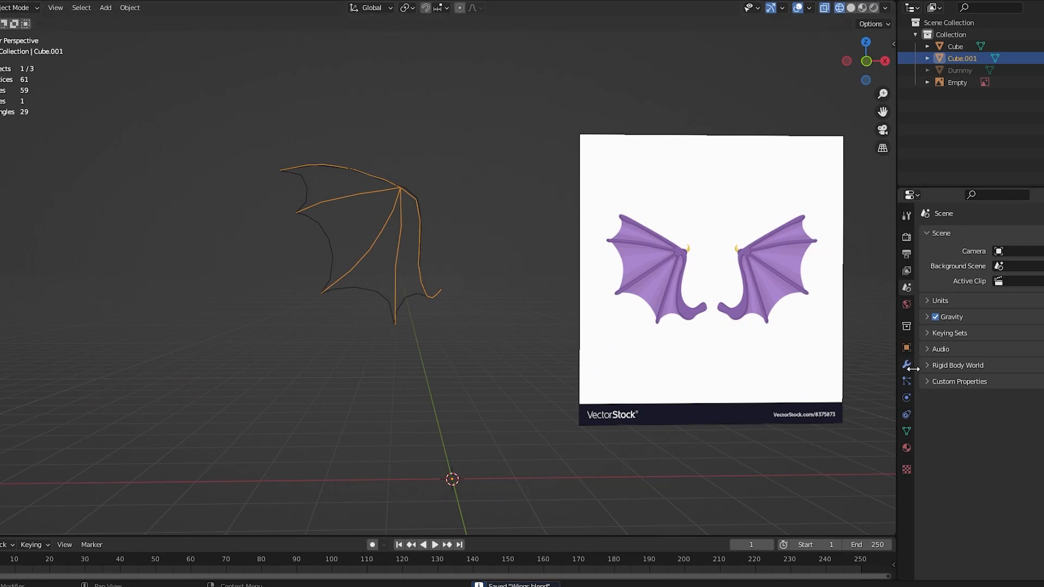
Add a Skin modifier to the traced wing edges to give them solid thickness
{"action": "left_click", "coordinate": [943, 234]}
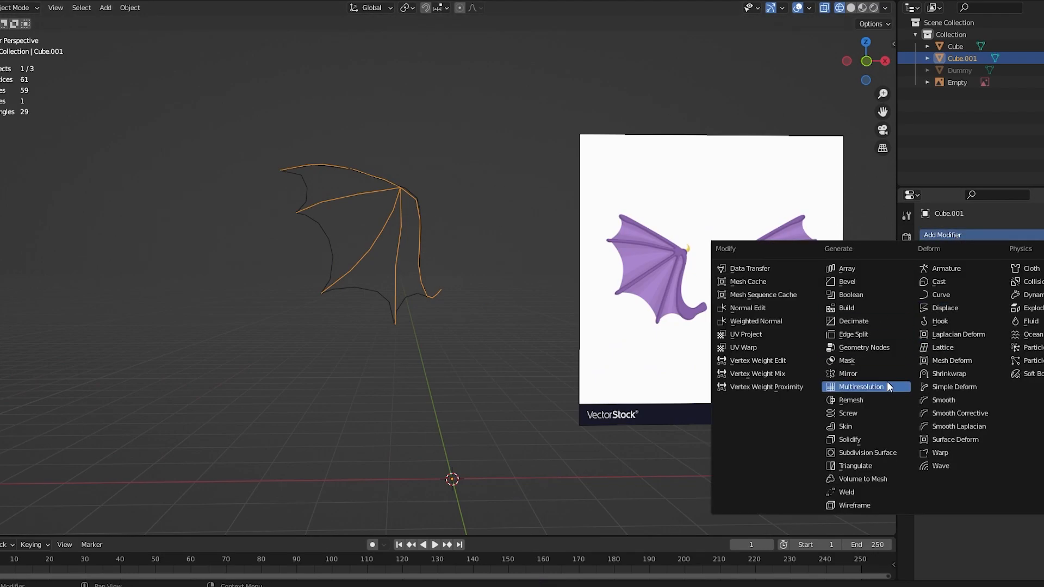
{"action": "left_click", "coordinate": [843, 427]}
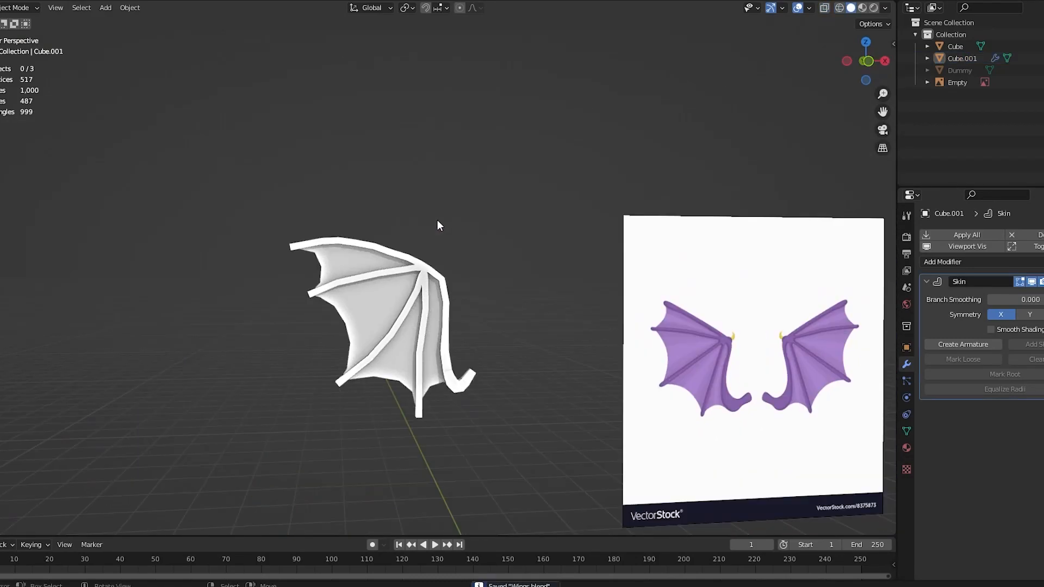
Thin the wing's outer bones by scaling skin radius on traced vertices in Edit Mode
{"action": "key", "text": "Tab"}
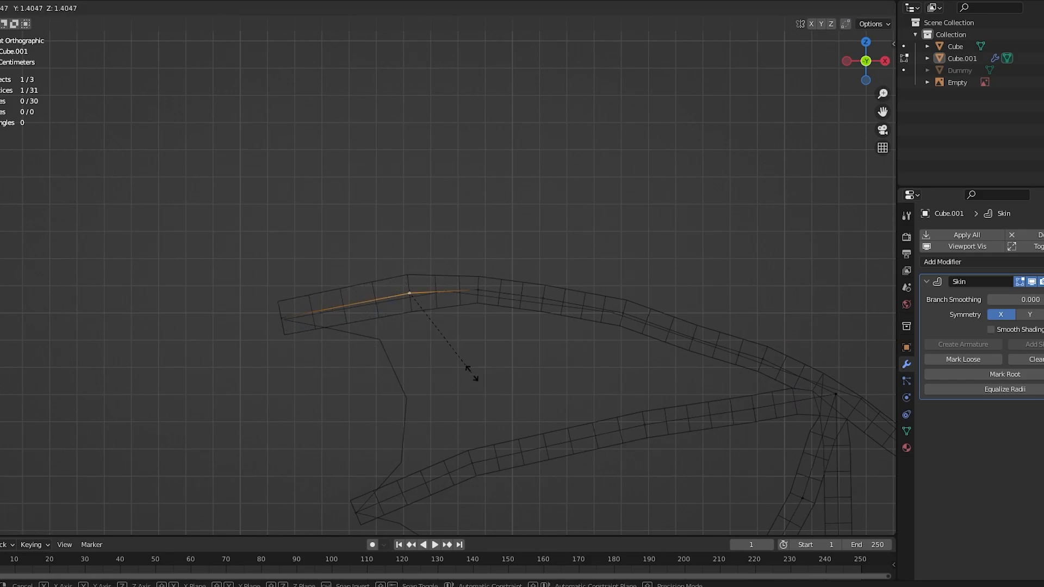
{"action": "key", "text": "Tab"}
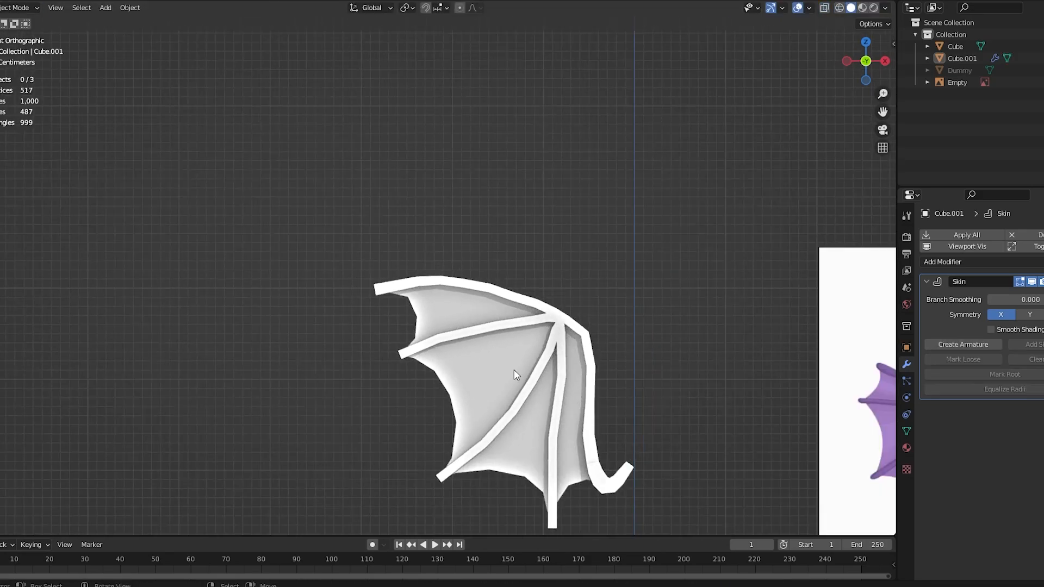
{"action": "key", "text": "Tab"}
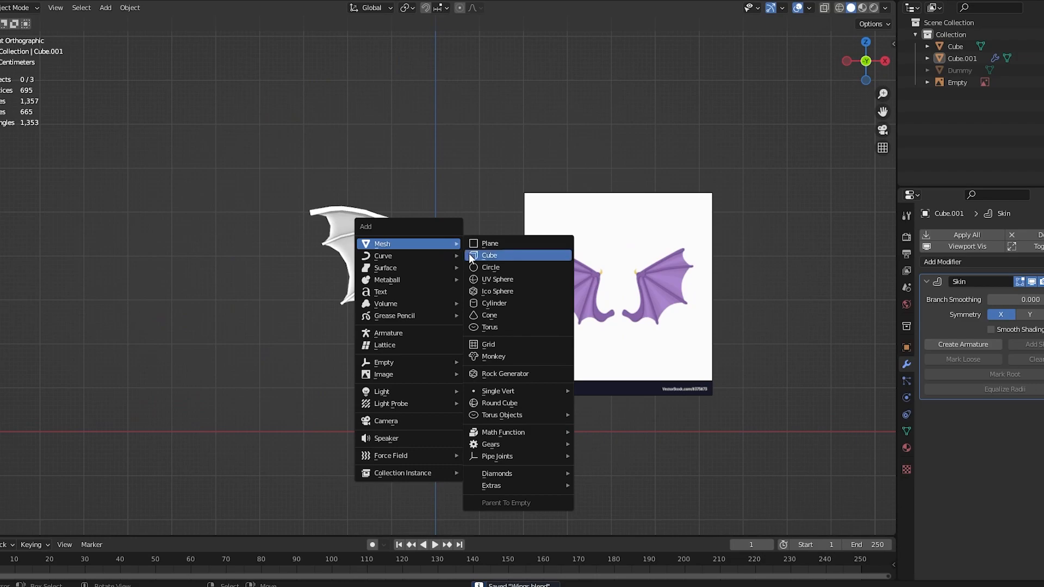
Add a cylinder and size it into a small spike on the wing's top joint
{"action": "left_click", "coordinate": [493, 303]}
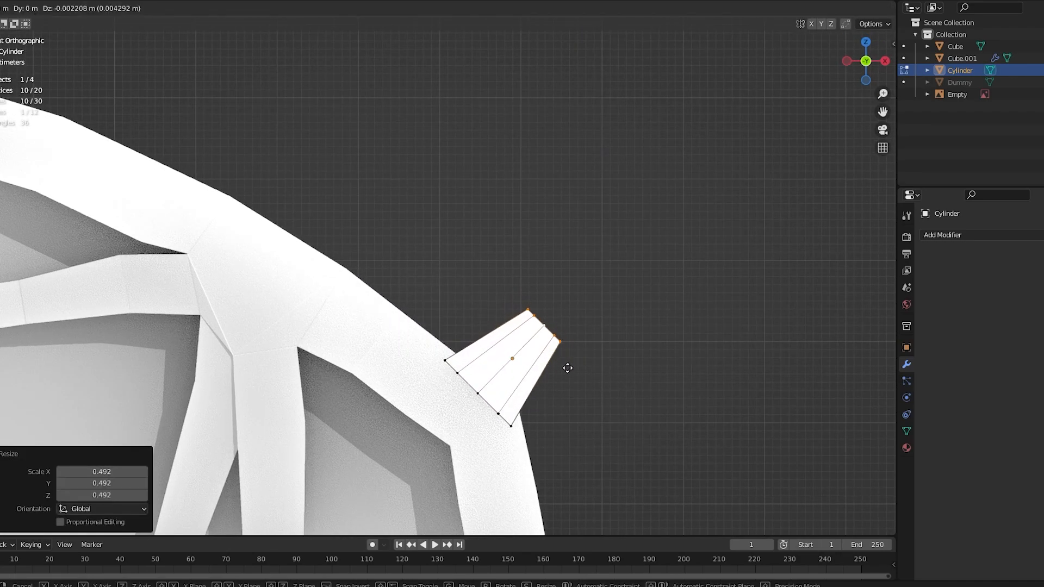
{"action": "left_click_drag", "start_coordinate": [567, 368], "coordinate": [603, 316]}
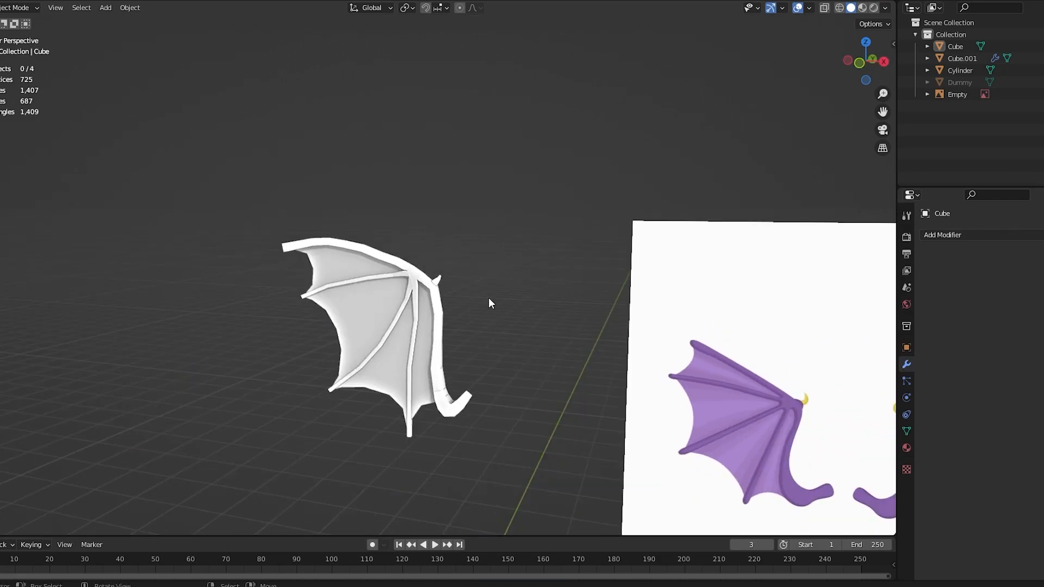
In Edit Mode, delete the overlapping joint faces with X > Only Faces and tidy up
{"action": "left_click_drag", "start_coordinate": [489, 303], "coordinate": [416, 240]}
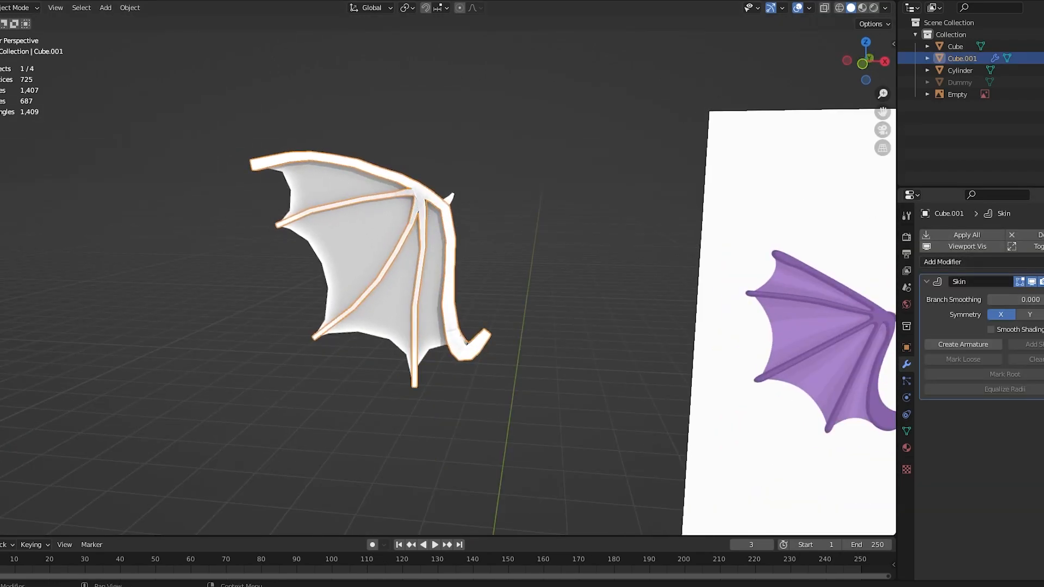
{"action": "key", "text": "Tab"}
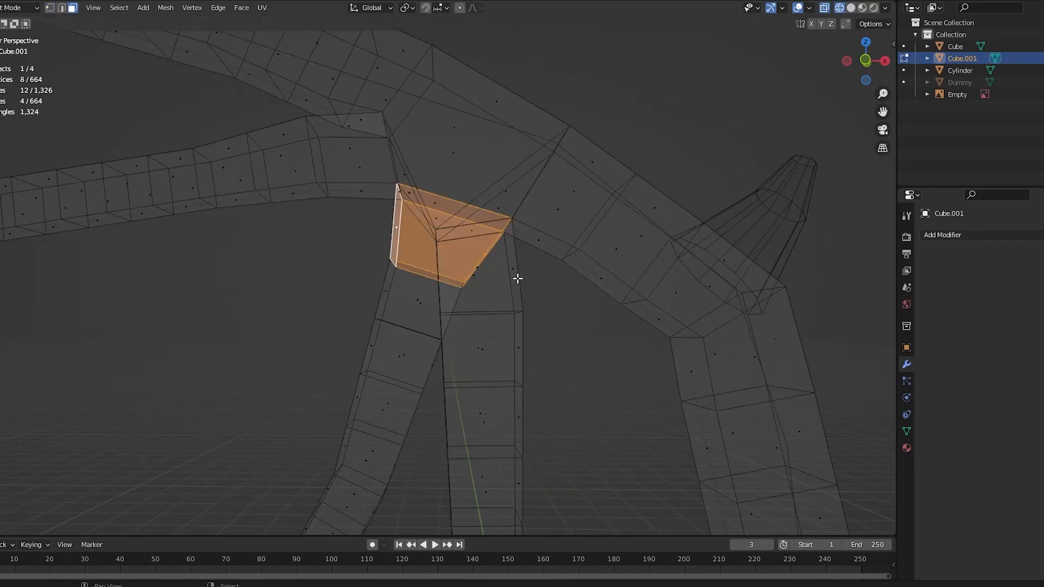
{"action": "key", "text": "x"}
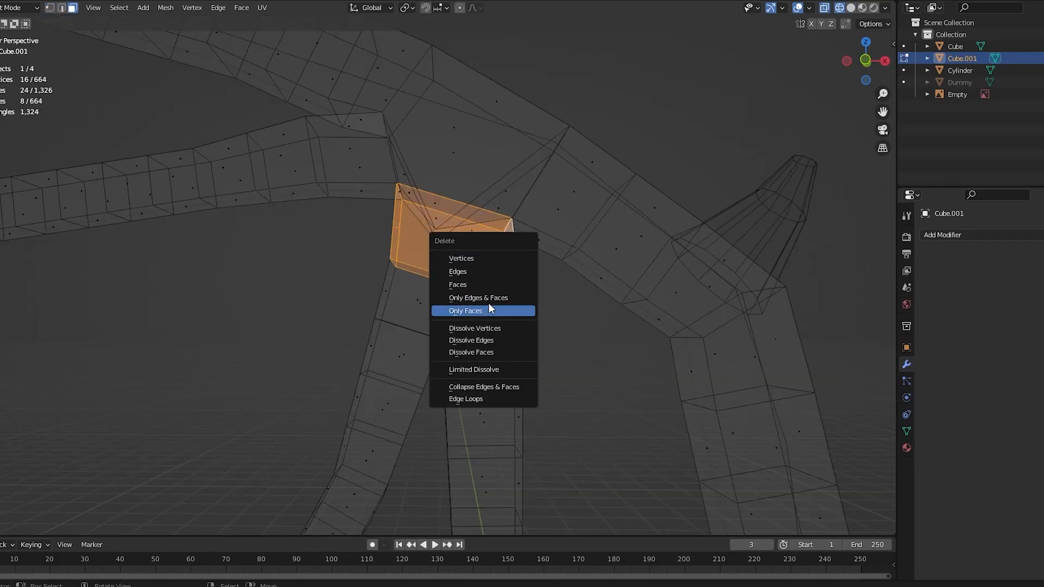
{"action": "left_click", "coordinate": [465, 311]}
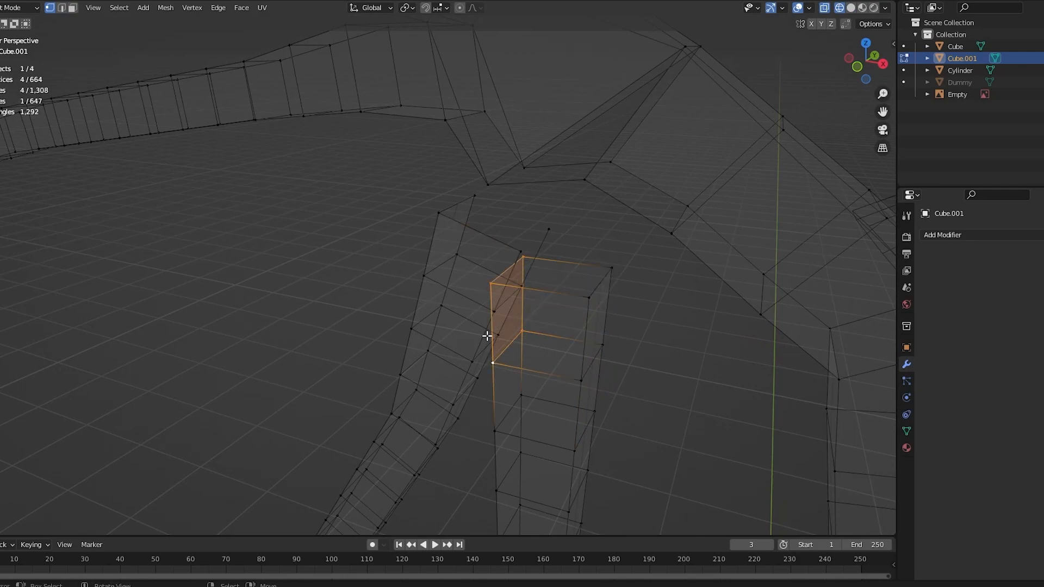
{"action": "left_click_drag", "start_coordinate": [486, 336], "coordinate": [403, 290]}
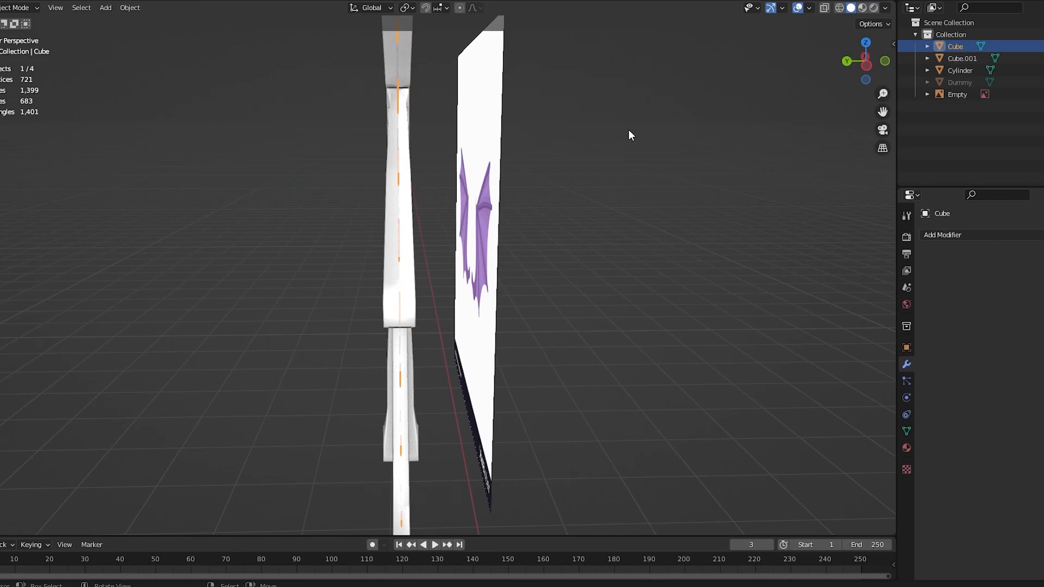
Select the wing membrane and apply its Solidify modifier
{"action": "left_click", "coordinate": [942, 235]}
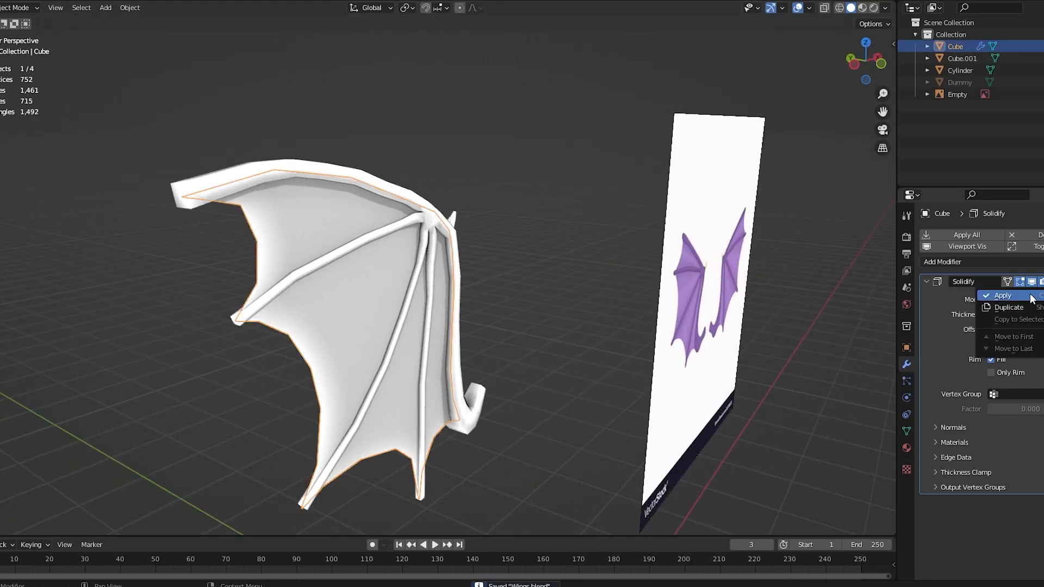
{"action": "left_click", "coordinate": [1002, 296]}
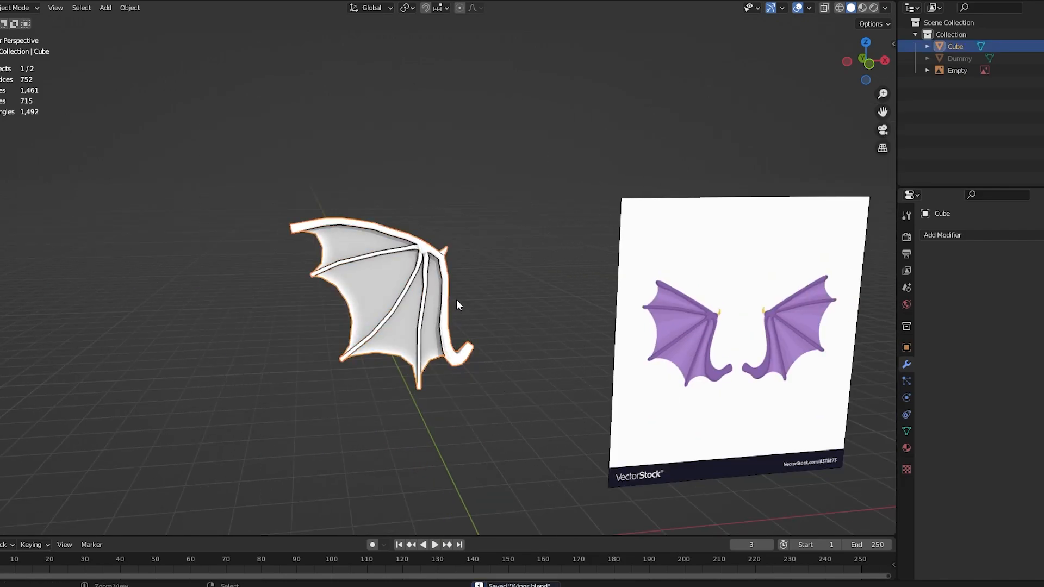
Enable Auto Smooth at 50° in the wing's Object Data Normals settings
{"action": "key", "text": "Tab"}
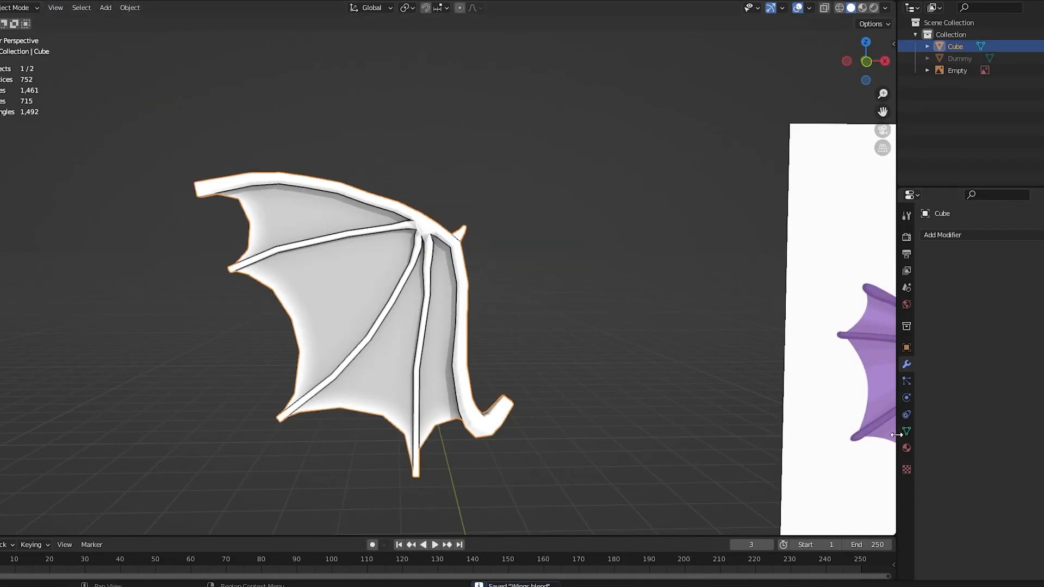
{"action": "left_click", "coordinate": [907, 431]}
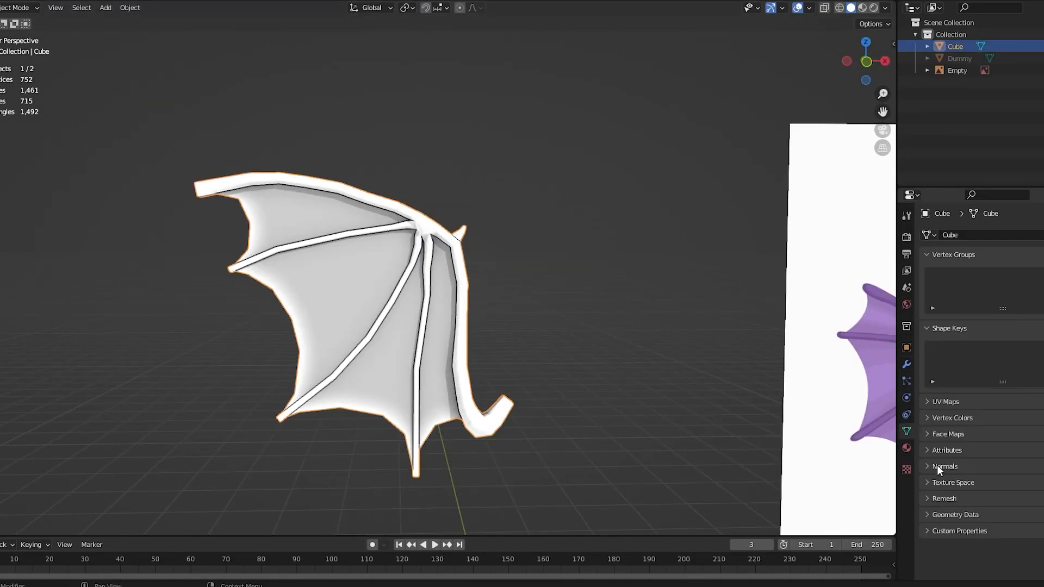
{"action": "left_click", "coordinate": [944, 466]}
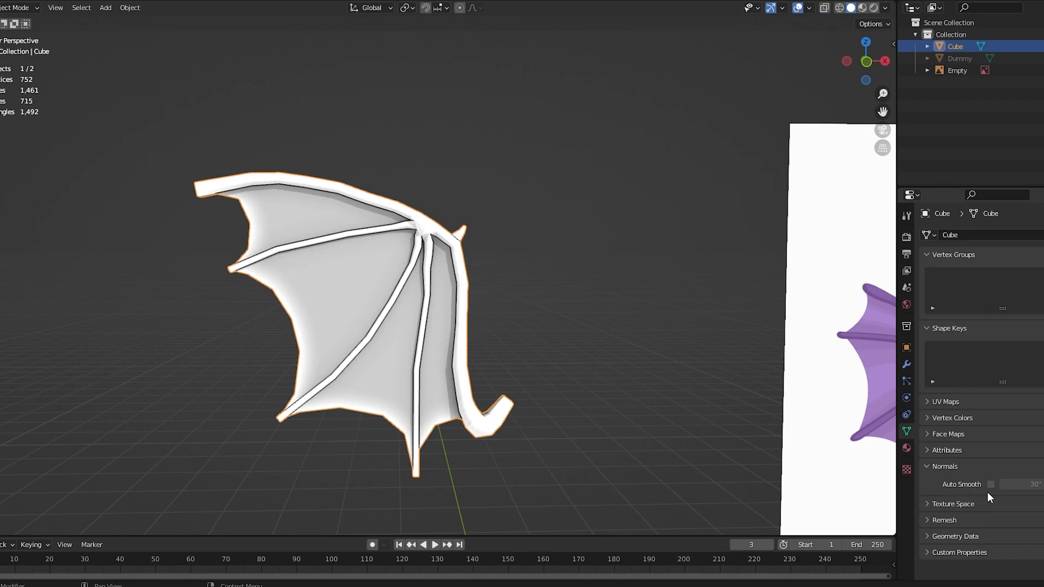
{"action": "left_click", "coordinate": [990, 483]}
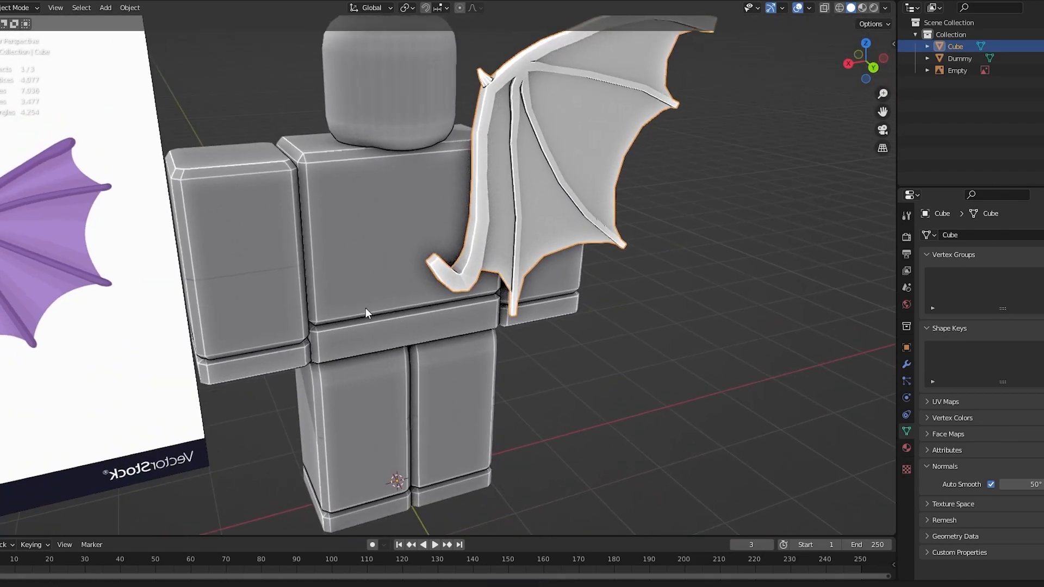
Bend the wing's base faces in Edit Mode, then add a Mirror modifier
{"action": "key", "text": "Tab"}
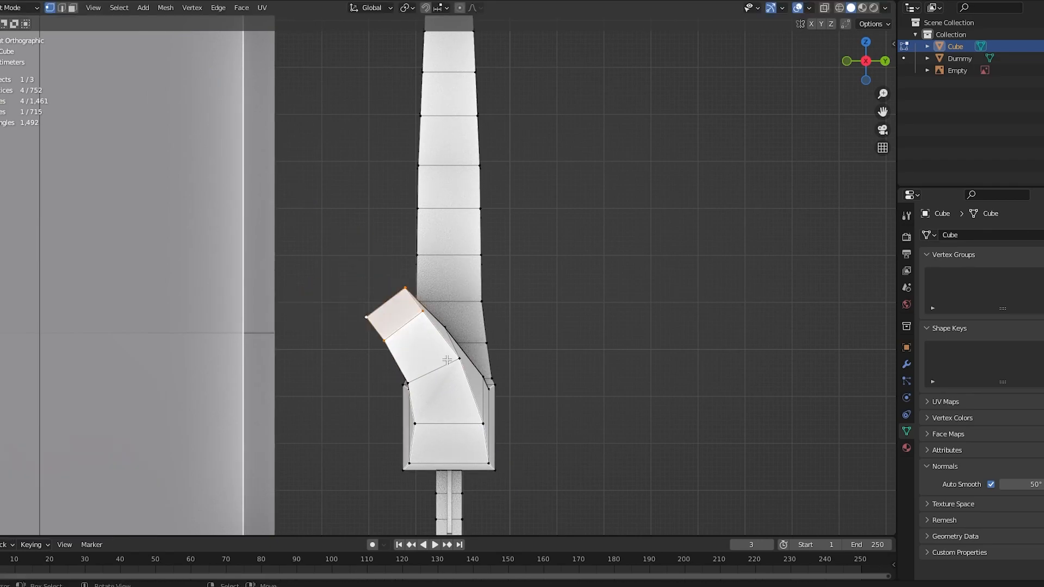
{"action": "key", "text": "Tab"}
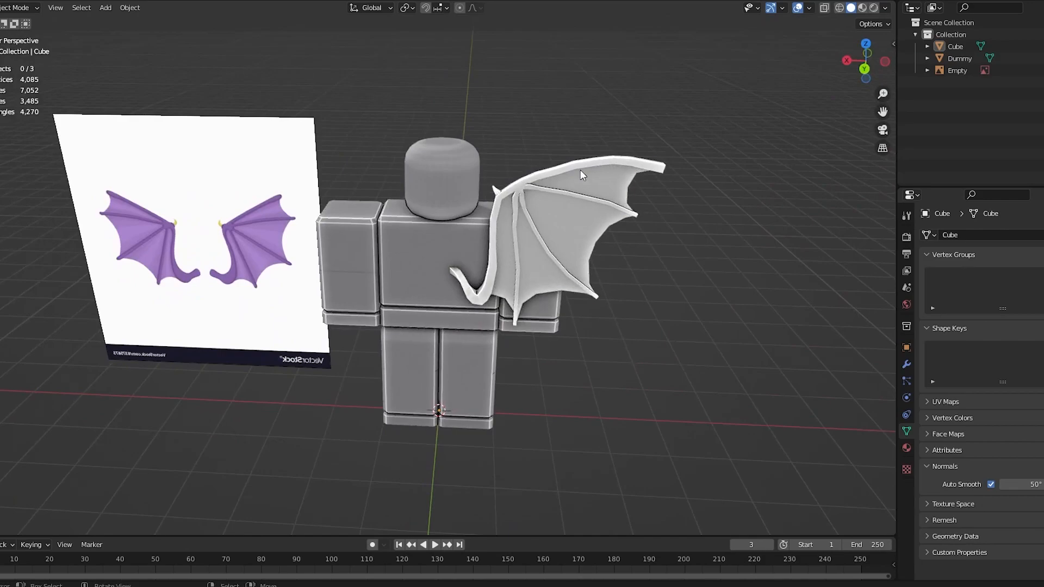
{"action": "left_click", "coordinate": [941, 235]}
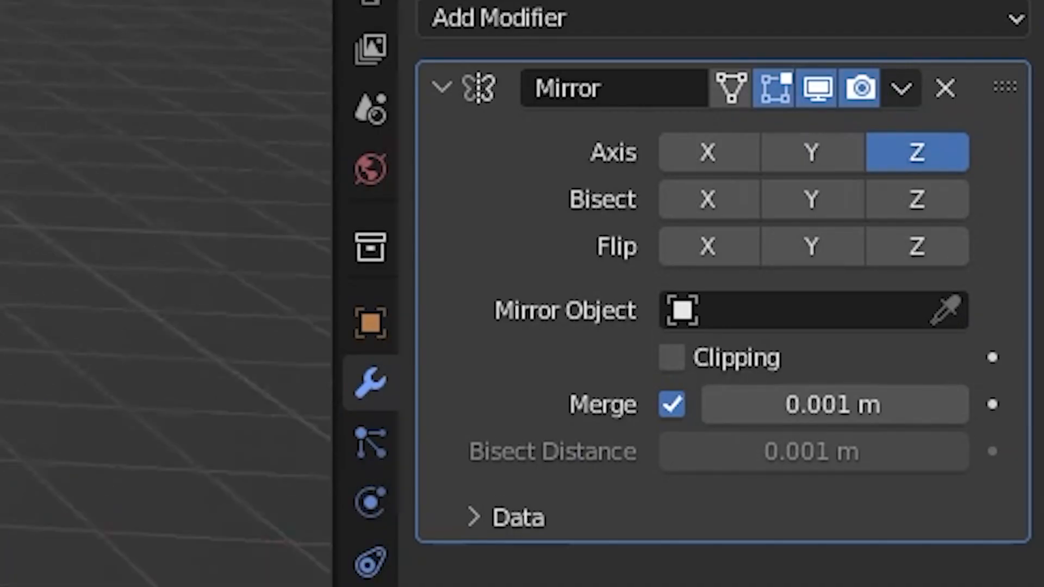
Set the Mirror modifier to the X axis with Dummy as the mirror object
{"action": "left_click", "coordinate": [916, 152]}
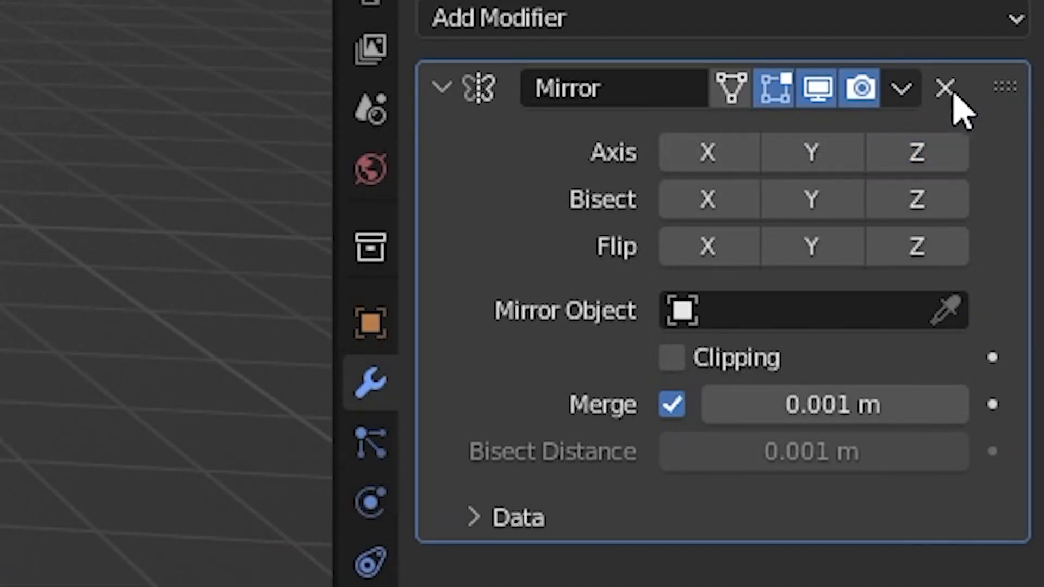
{"action": "left_click", "coordinate": [706, 152]}
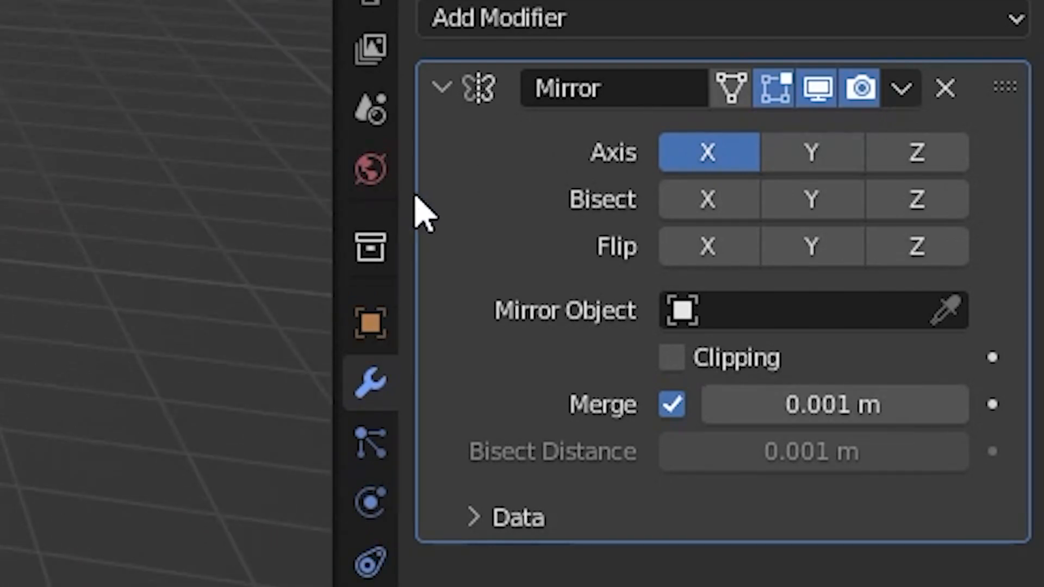
{"action": "left_click", "coordinate": [810, 152]}
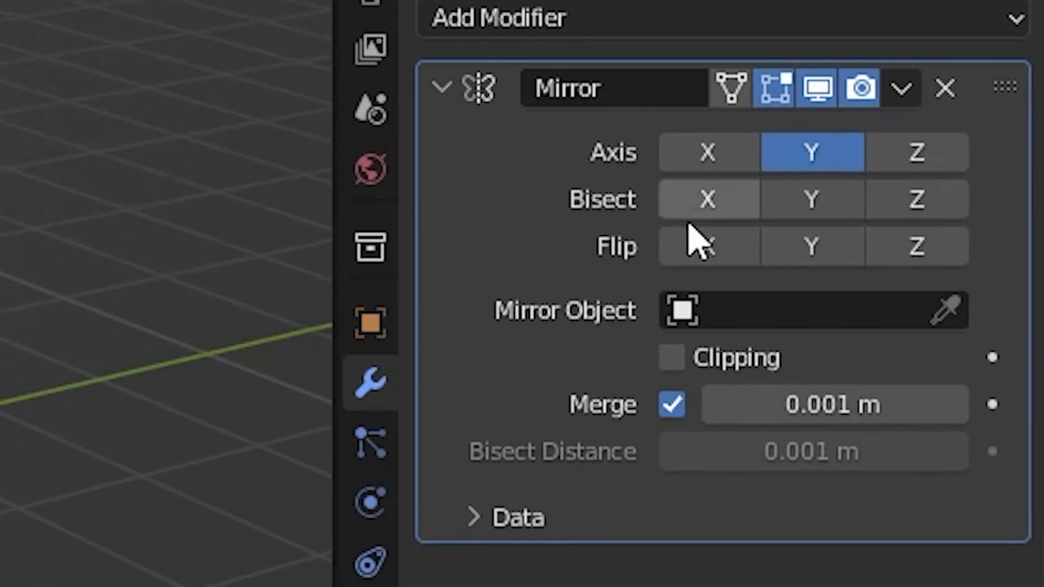
{"action": "left_click", "coordinate": [707, 152]}
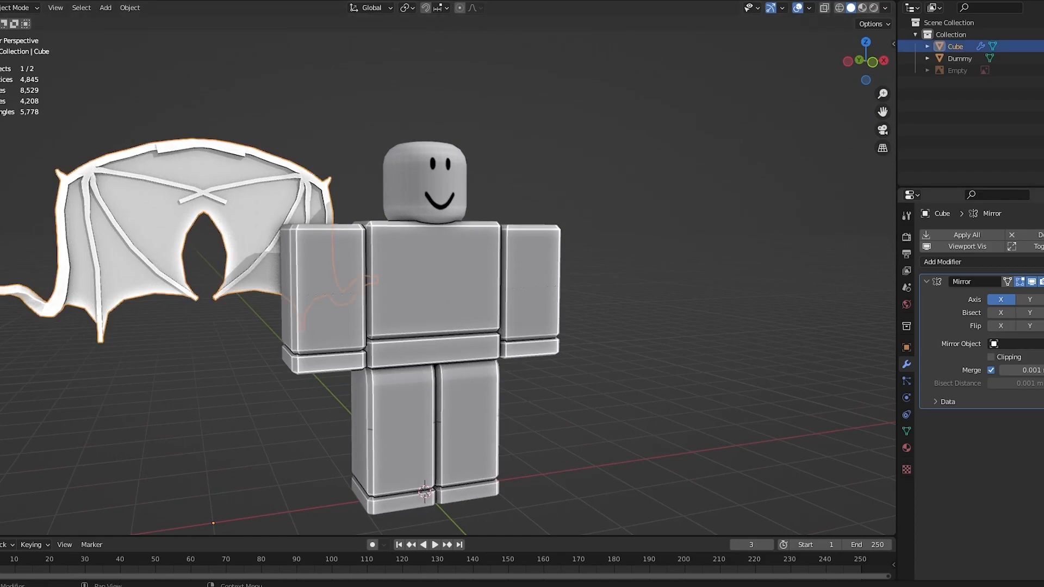
{"action": "left_click", "coordinate": [1011, 344]}
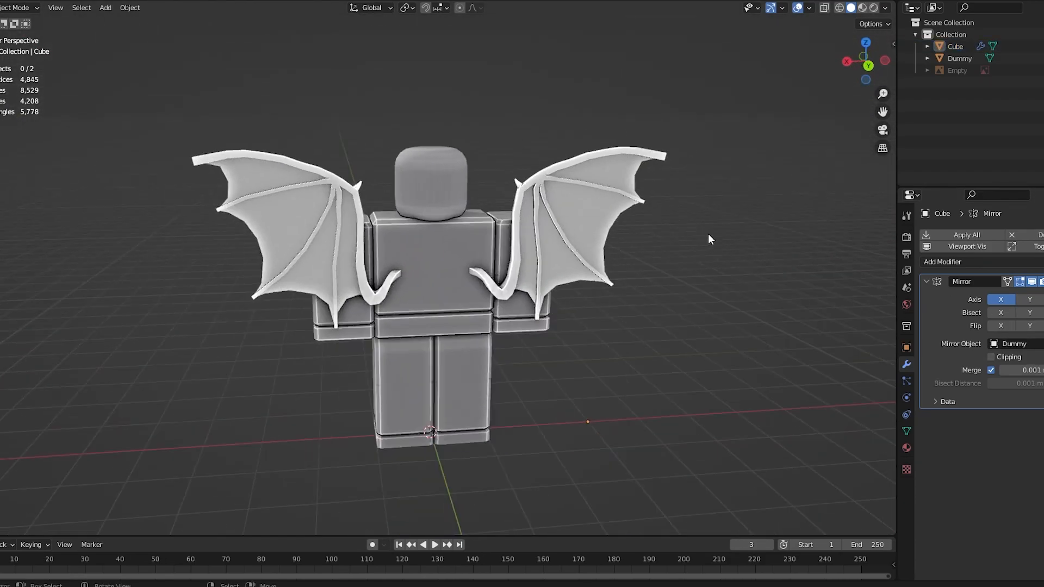
Apply the Mirror modifier from its dropdown to make the wing pair real geometry
{"action": "key", "text": "Tab"}
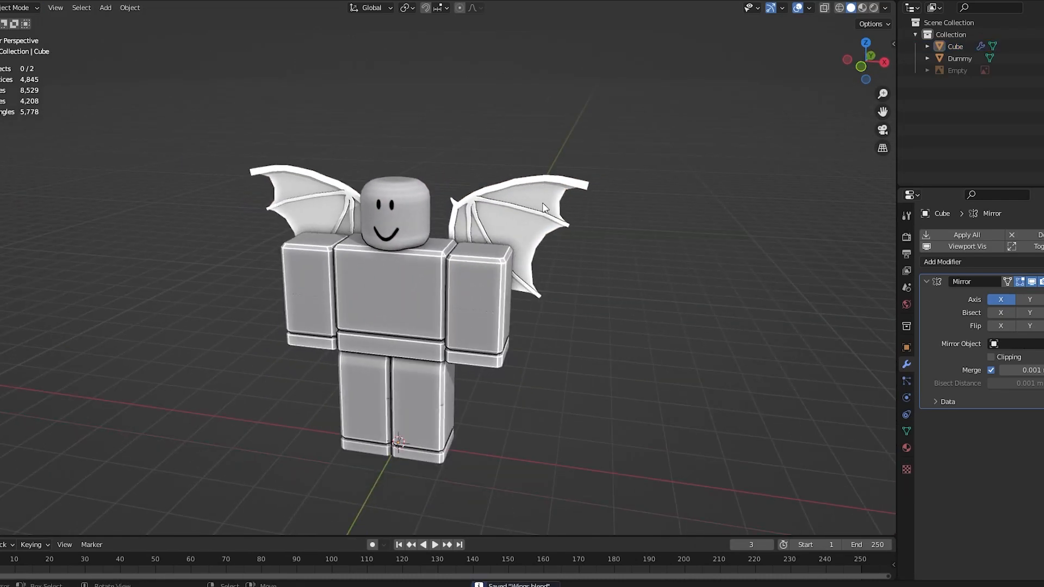
{"action": "left_click", "coordinate": [1036, 281]}
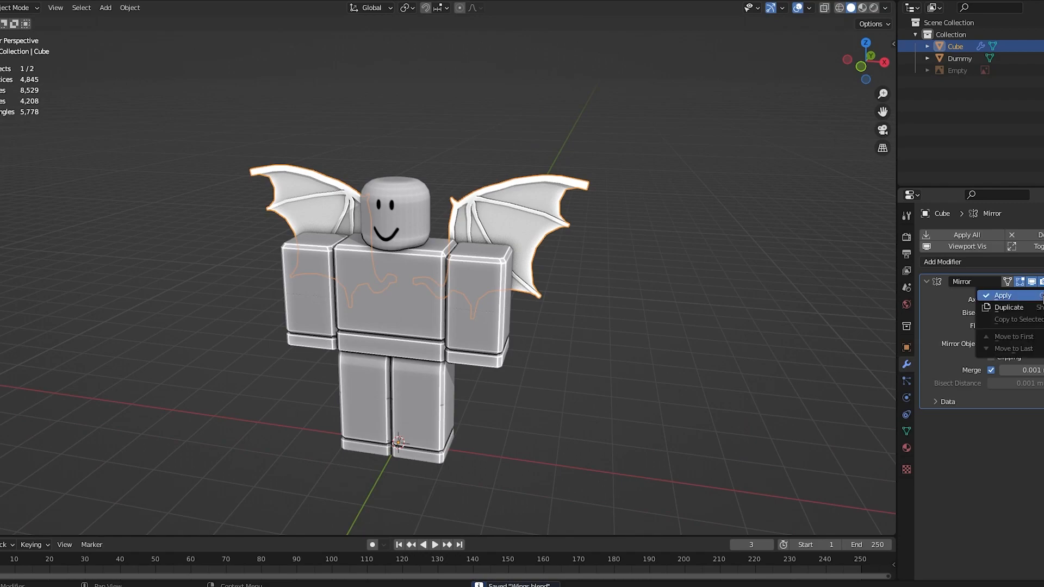
{"action": "left_click", "coordinate": [1002, 294]}
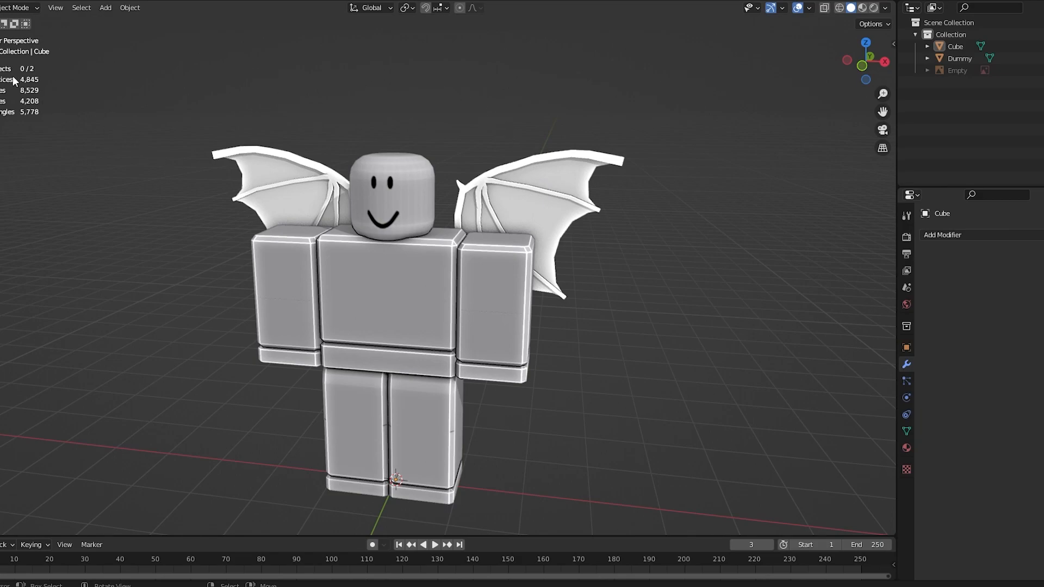
Delete redundant edge loops along the wing bones in Edit Mode
{"action": "key", "text": "Tab"}
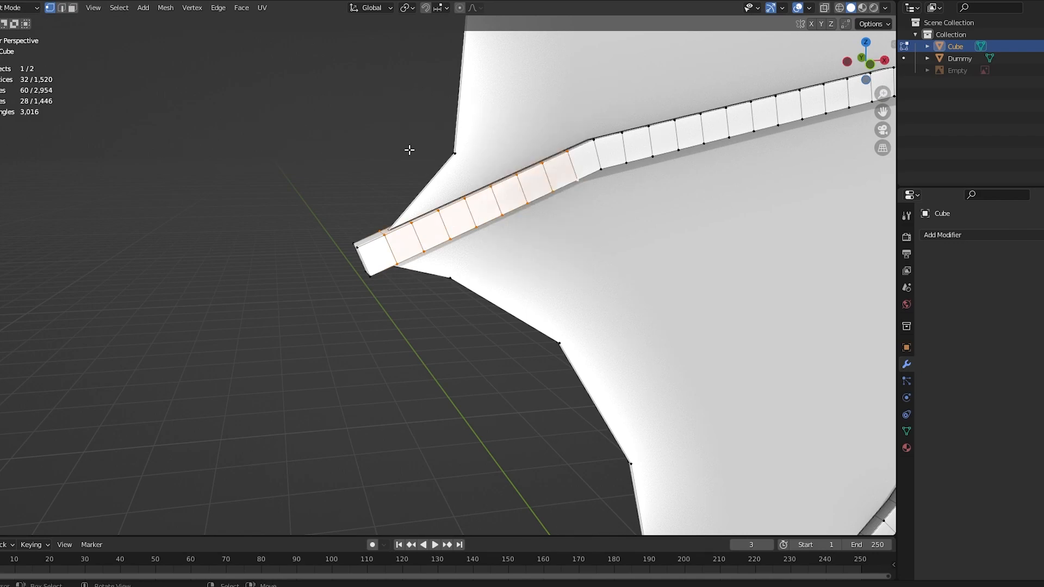
{"action": "key", "text": "x"}
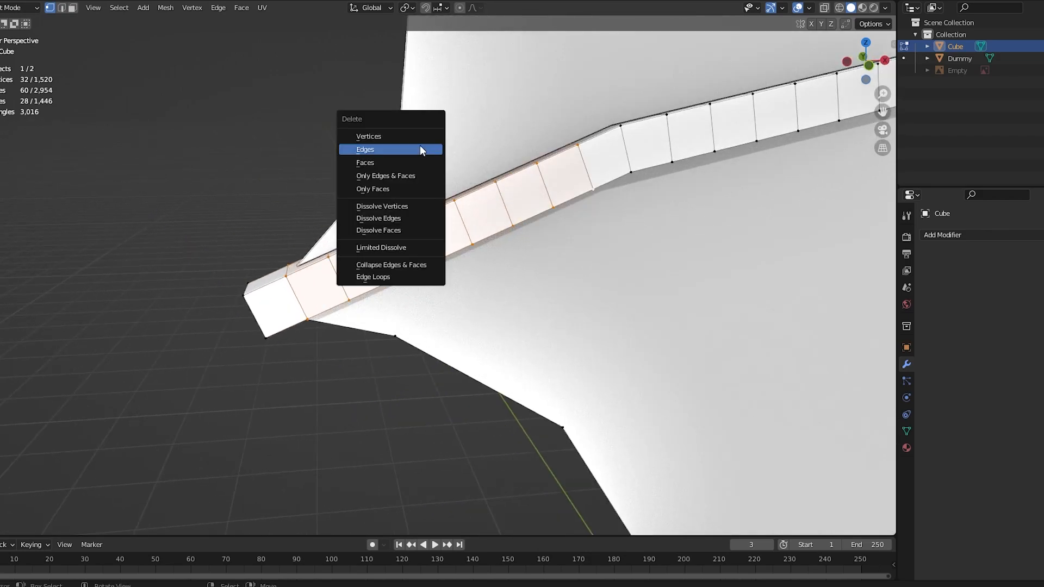
{"action": "left_click", "coordinate": [365, 149]}
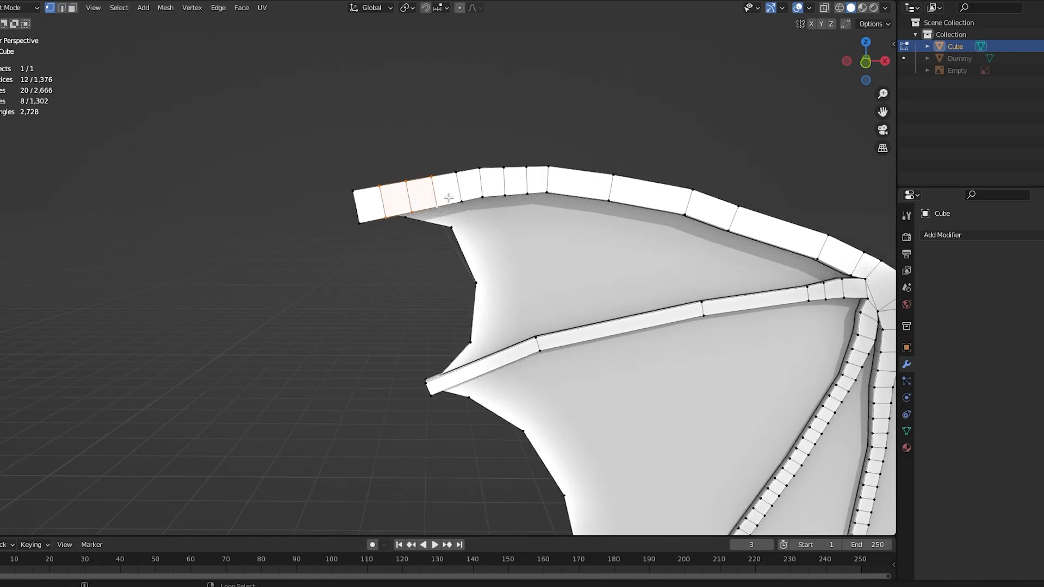
{"action": "left_click", "coordinate": [217, 7]}
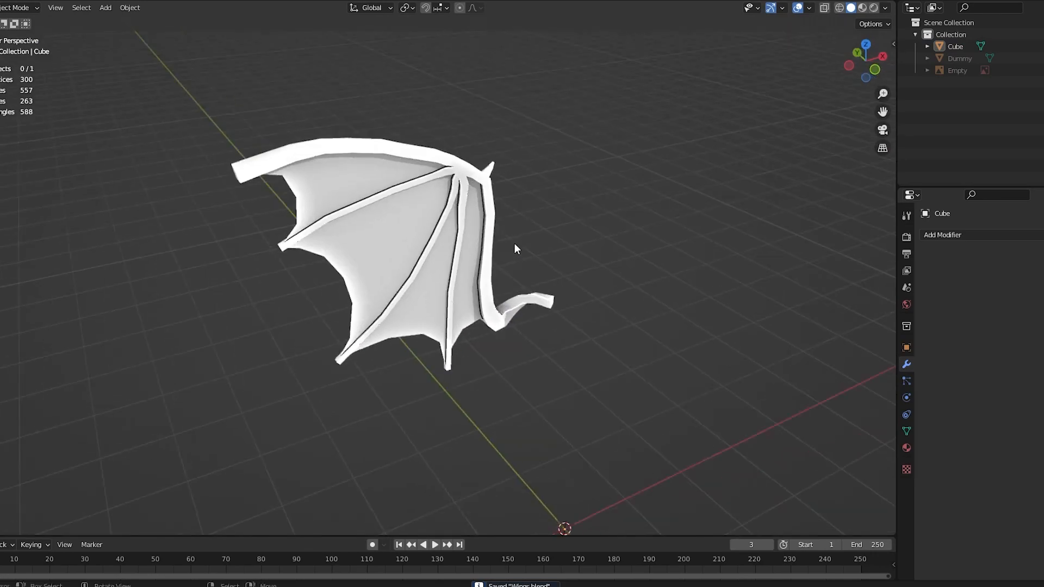
Add a Mirror modifier on the X axis to the low-poly wing
{"action": "key", "text": "Tab"}
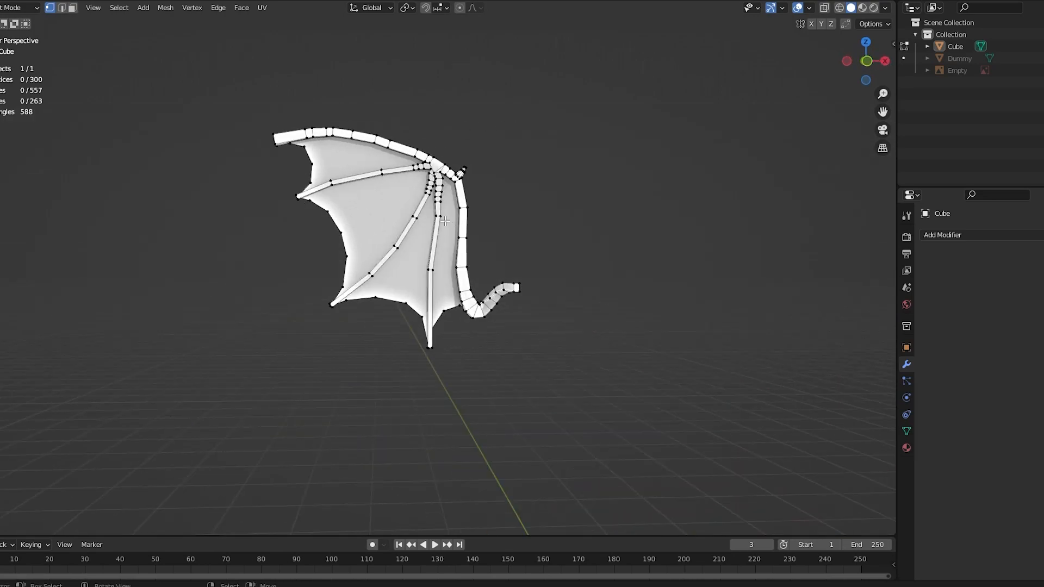
{"action": "key", "text": "Tab"}
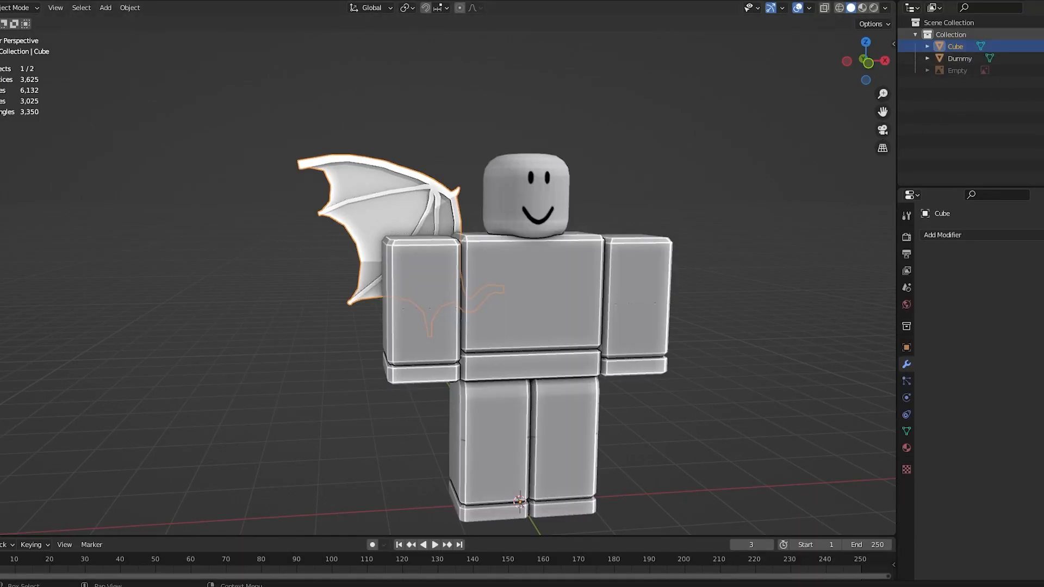
{"action": "left_click", "coordinate": [942, 234]}
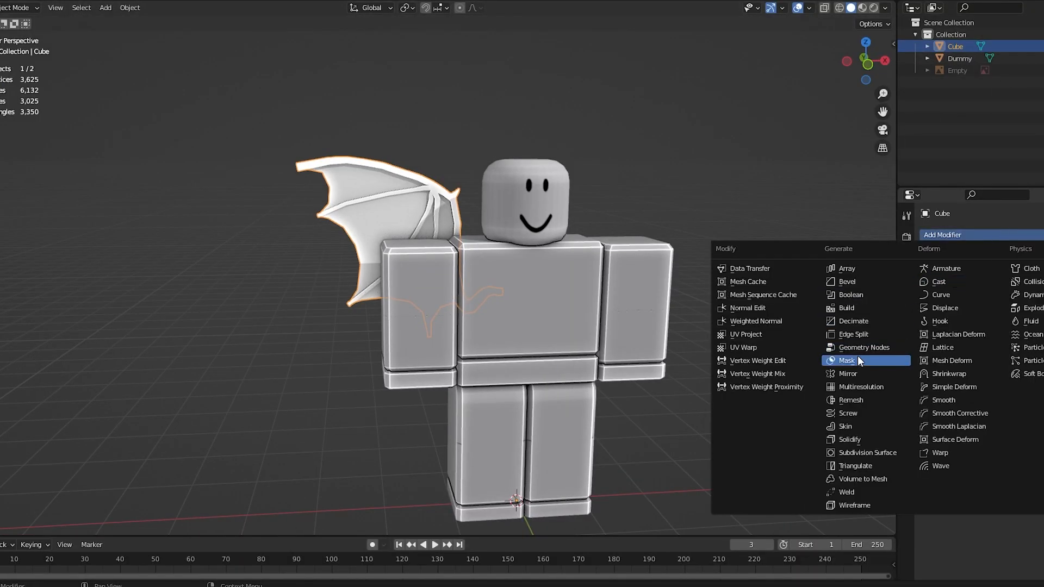
{"action": "left_click", "coordinate": [848, 373]}
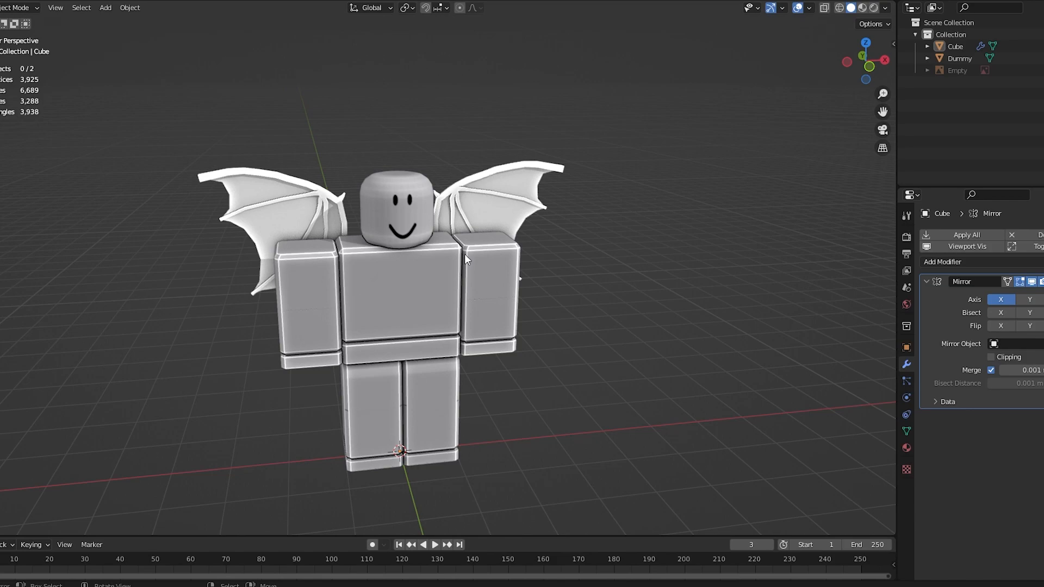
{"action": "mouse_move", "coordinate": [450, 164]}
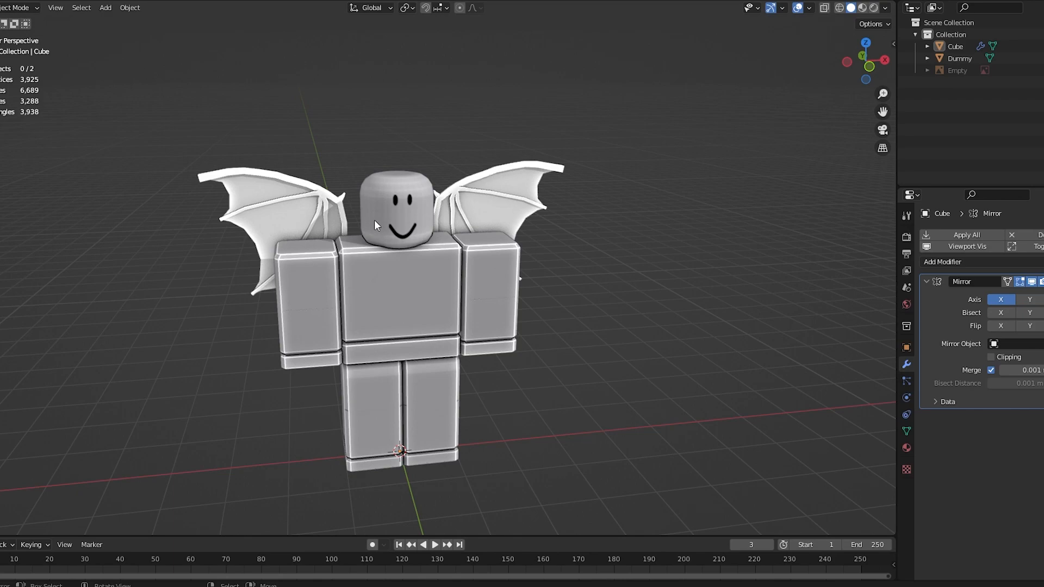
{"action": "mouse_move", "coordinate": [379, 225]}
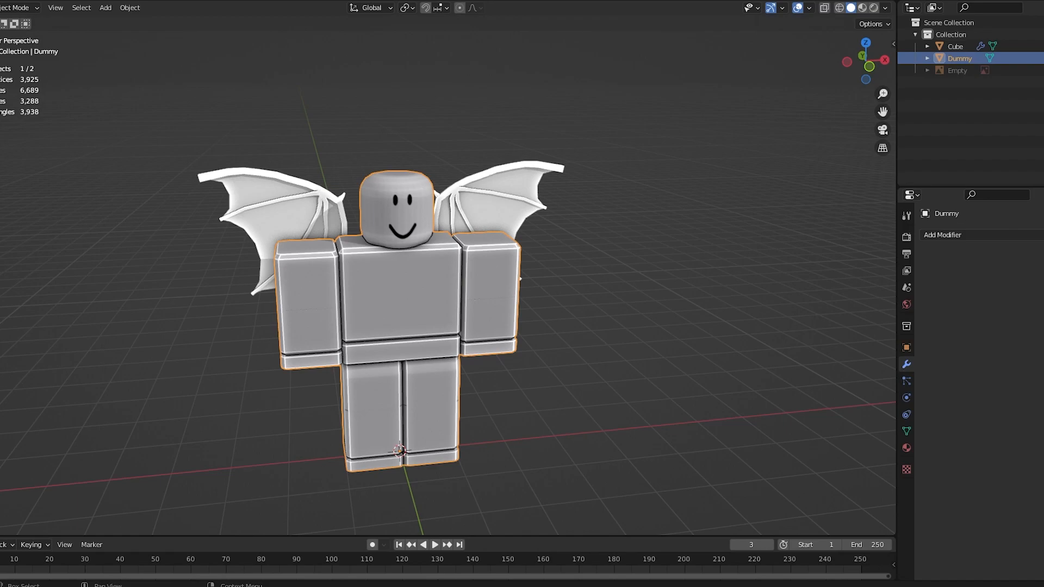
Set the wings material's Base Color to Image Texture and browse for an image
{"action": "left_click", "coordinate": [955, 45]}
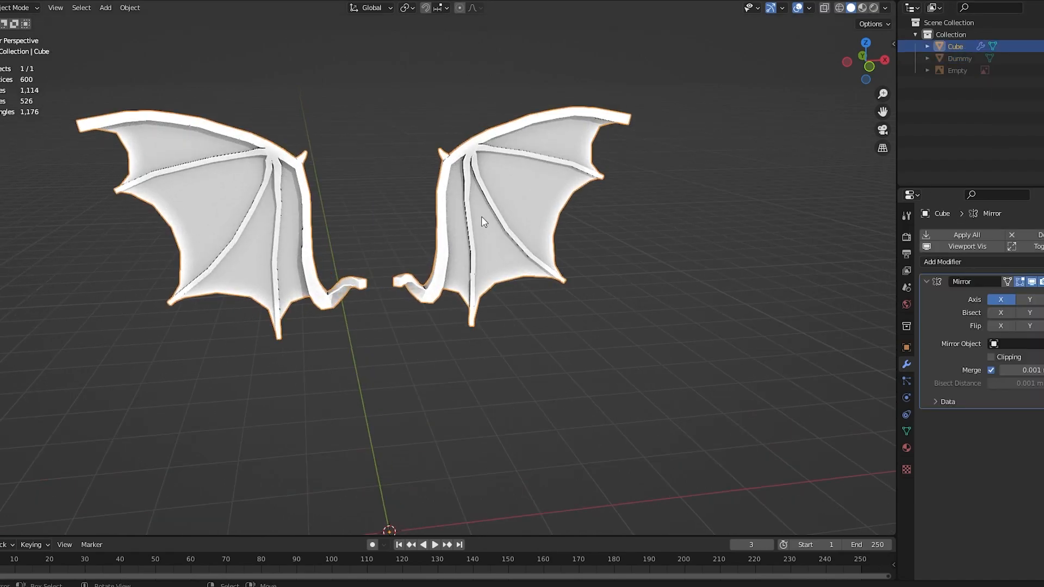
{"action": "key", "text": "Tab"}
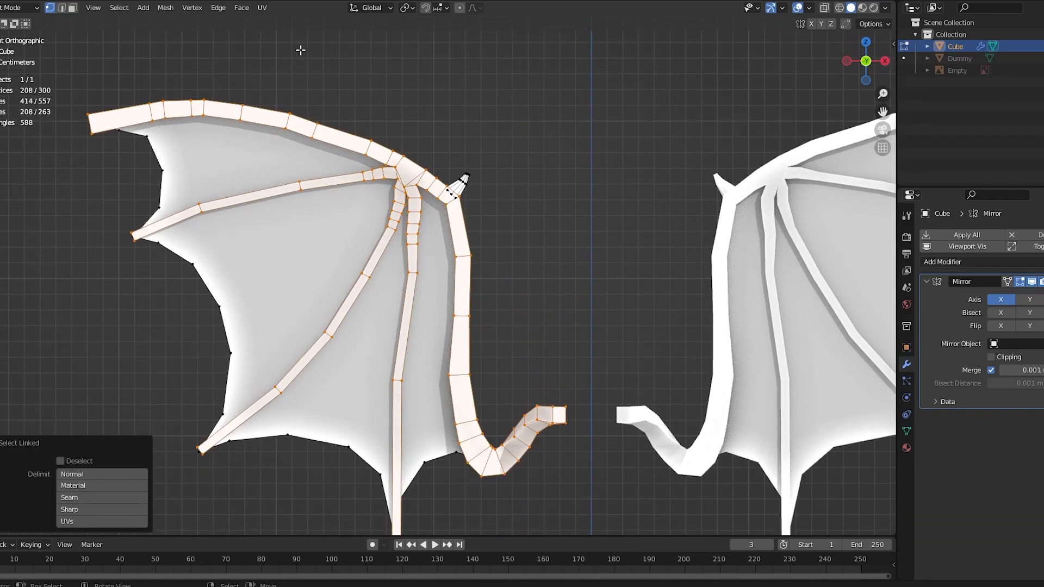
{"action": "key", "text": "Tab"}
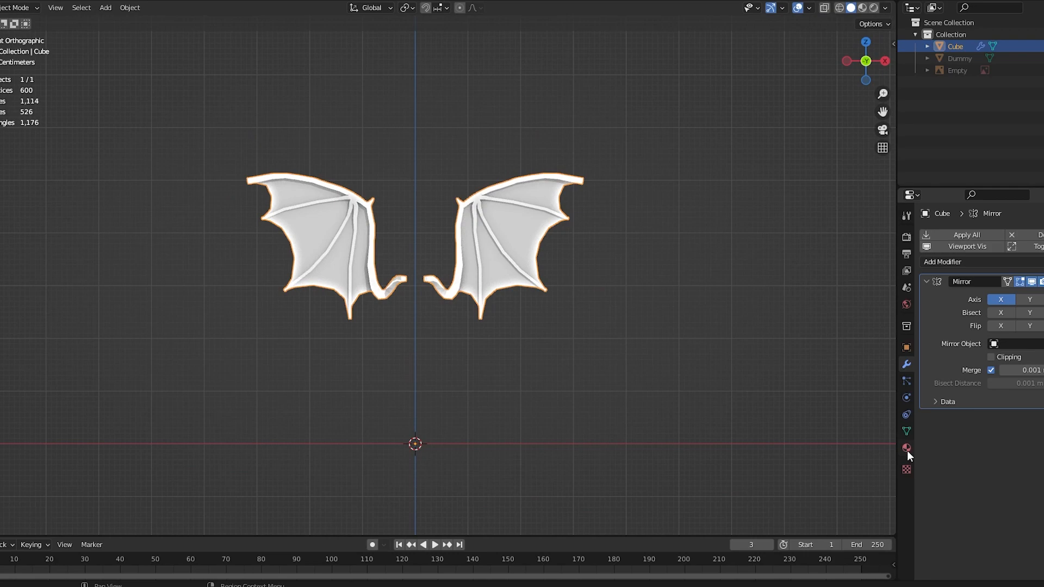
{"action": "left_click", "coordinate": [905, 448]}
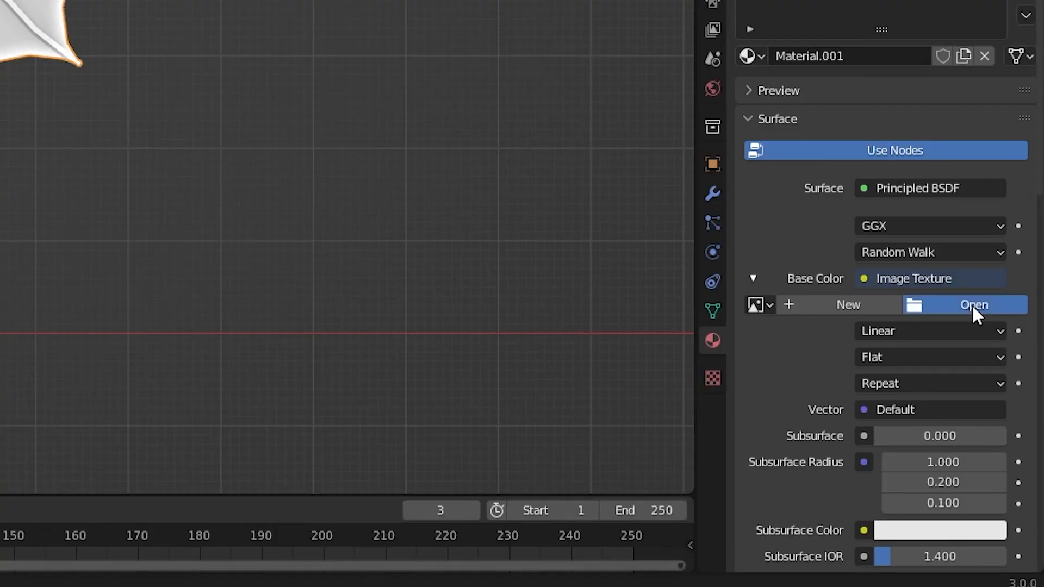
{"action": "left_click", "coordinate": [972, 305]}
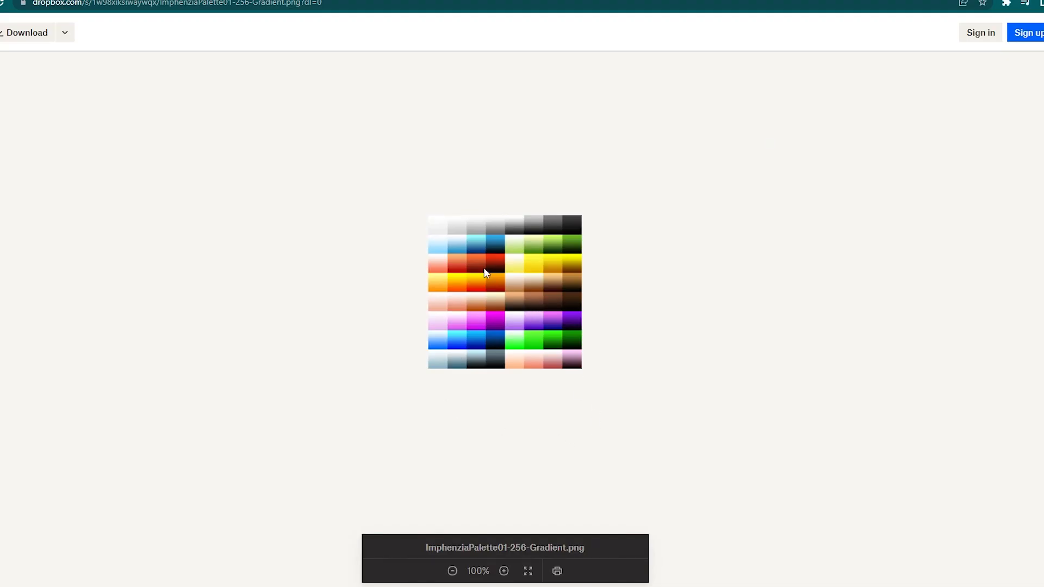
{"action": "mouse_move", "coordinate": [505, 330]}
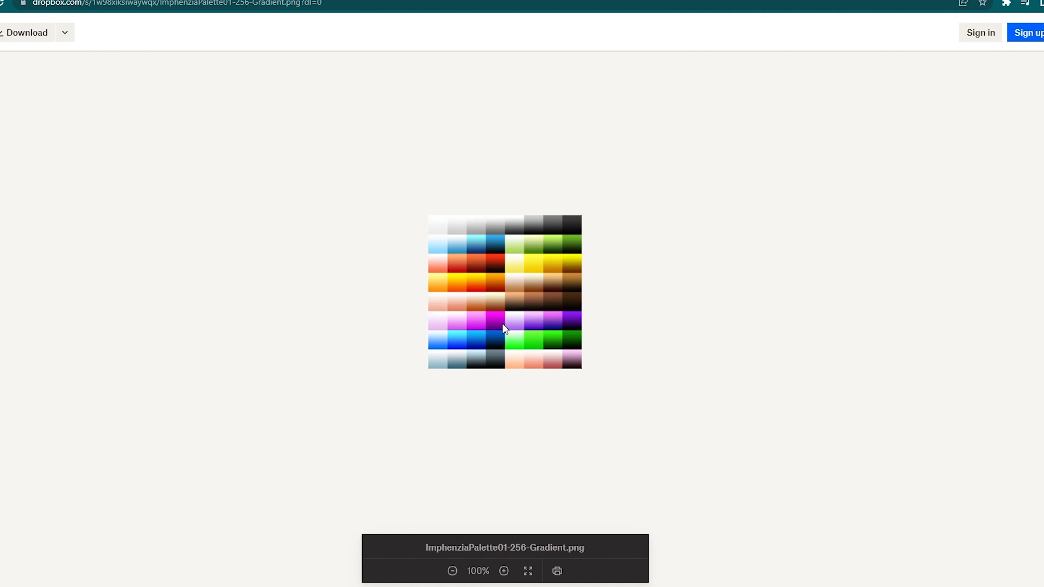
{"action": "mouse_move", "coordinate": [365, 261]}
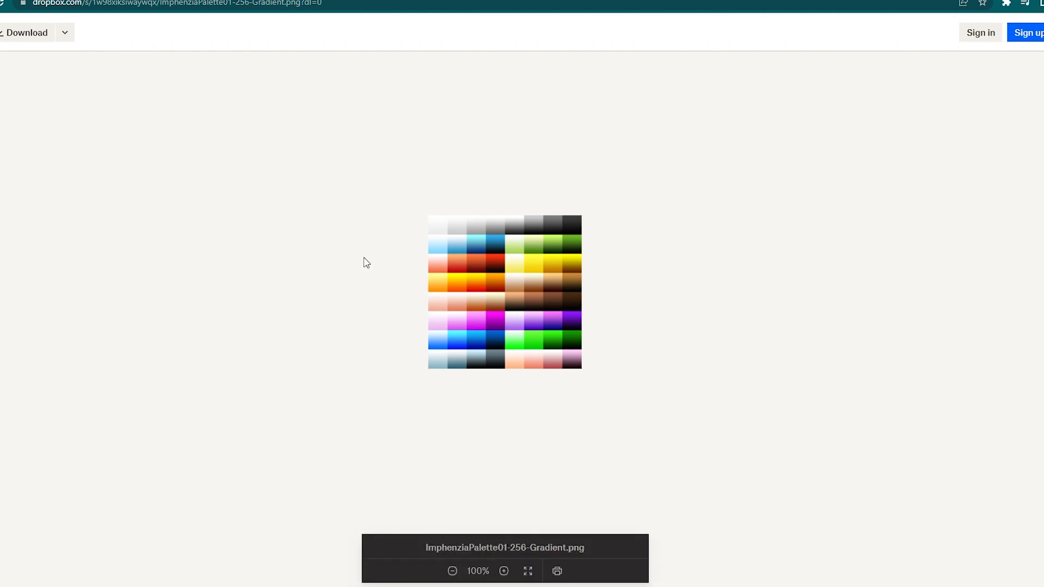
{"action": "mouse_move", "coordinate": [290, 163]}
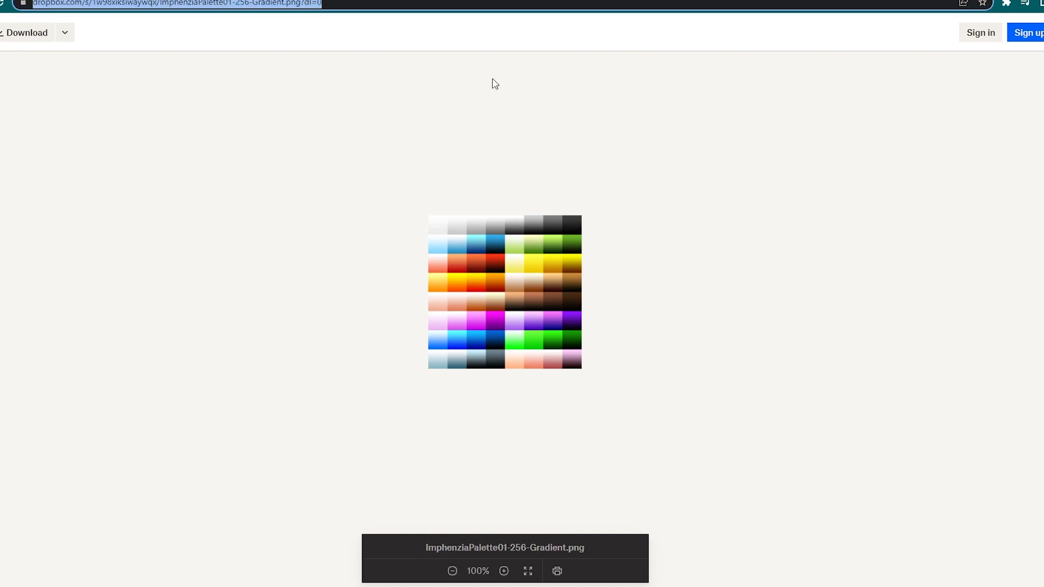
{"action": "mouse_move", "coordinate": [485, 267]}
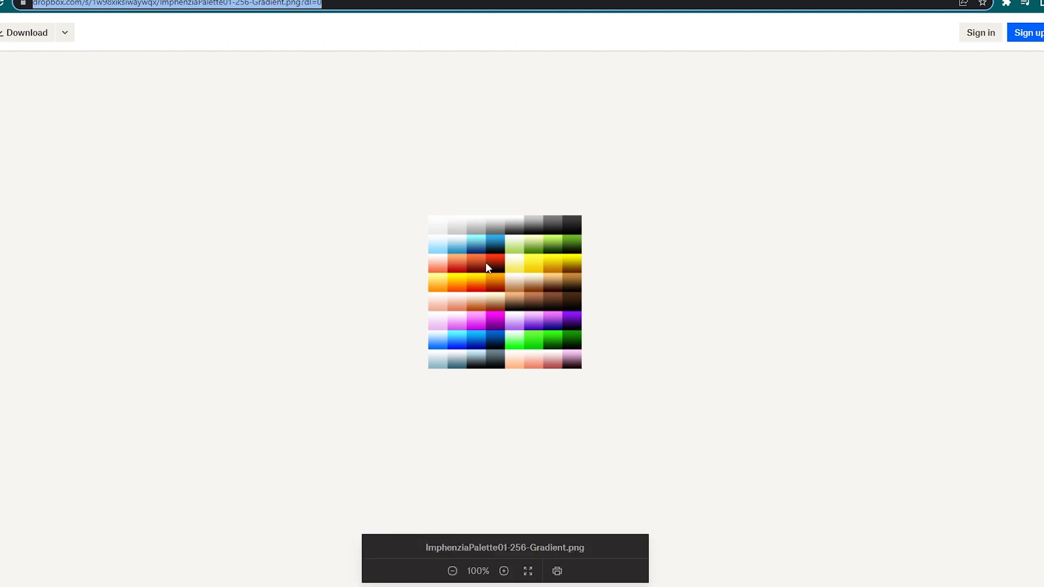
{"action": "mouse_move", "coordinate": [295, 236]}
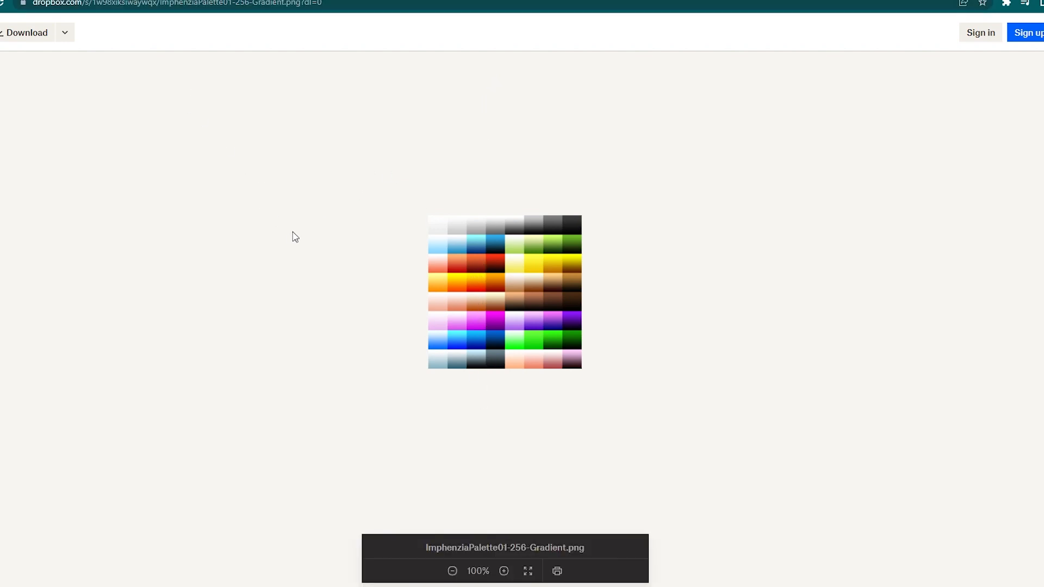
Right-click the ImphenziaPalette01-256-Gradient.png image on Dropbox to save it
{"action": "right_click", "coordinate": [519, 293]}
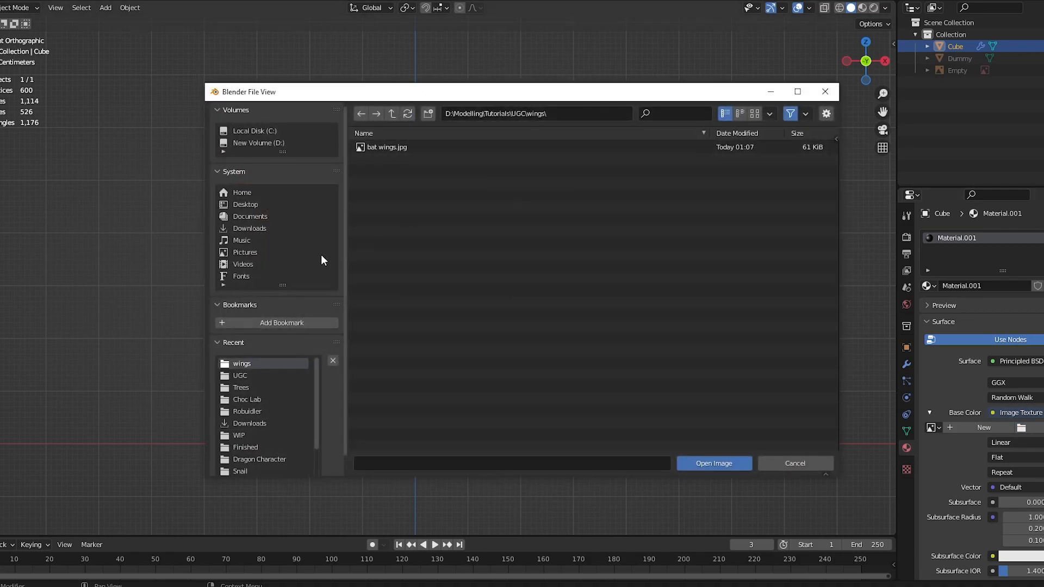
Load the downloaded gradient palette PNG as the wings' texture image
{"action": "left_click", "coordinate": [712, 463]}
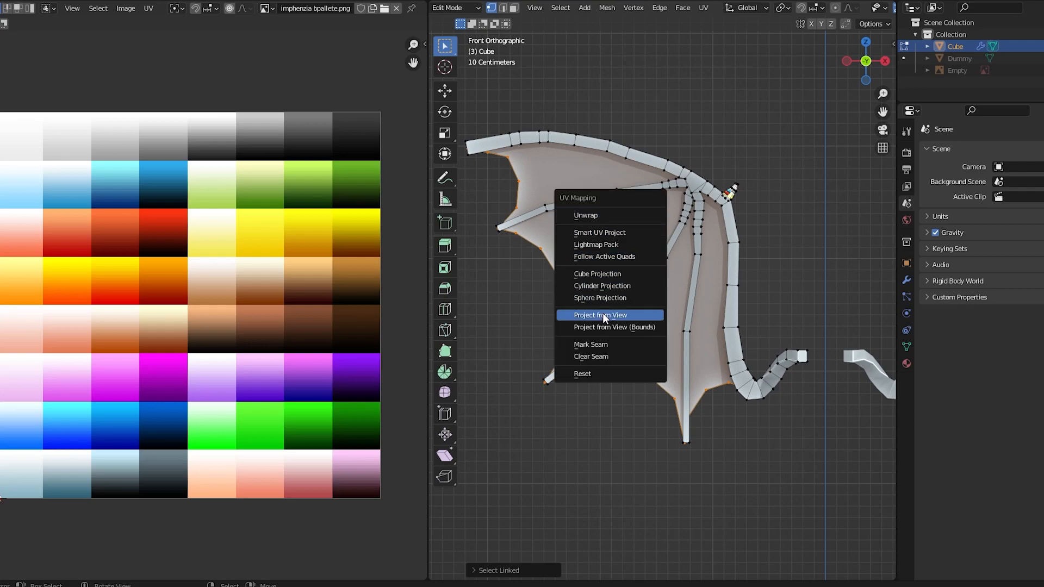
Project membrane and bone face UVs from the front view onto dark grey palette swatches
{"action": "left_click", "coordinate": [599, 315]}
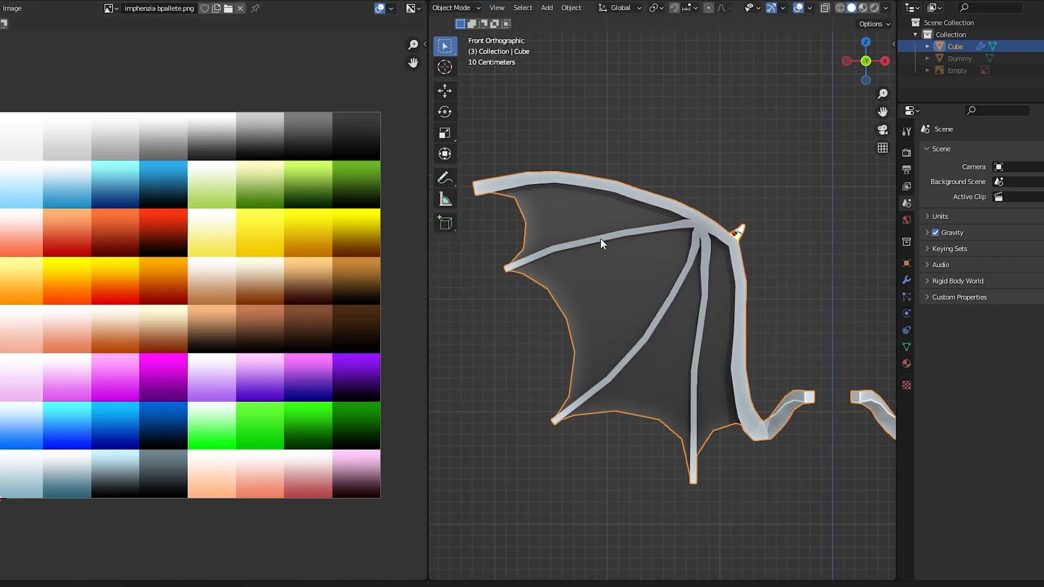
{"action": "key", "text": "Tab"}
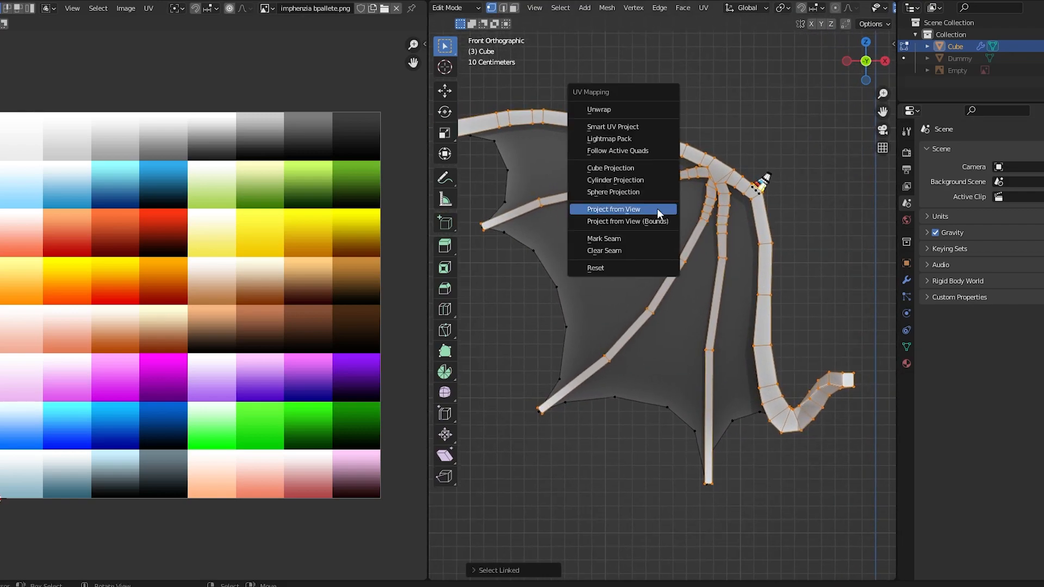
{"action": "left_click", "coordinate": [613, 209]}
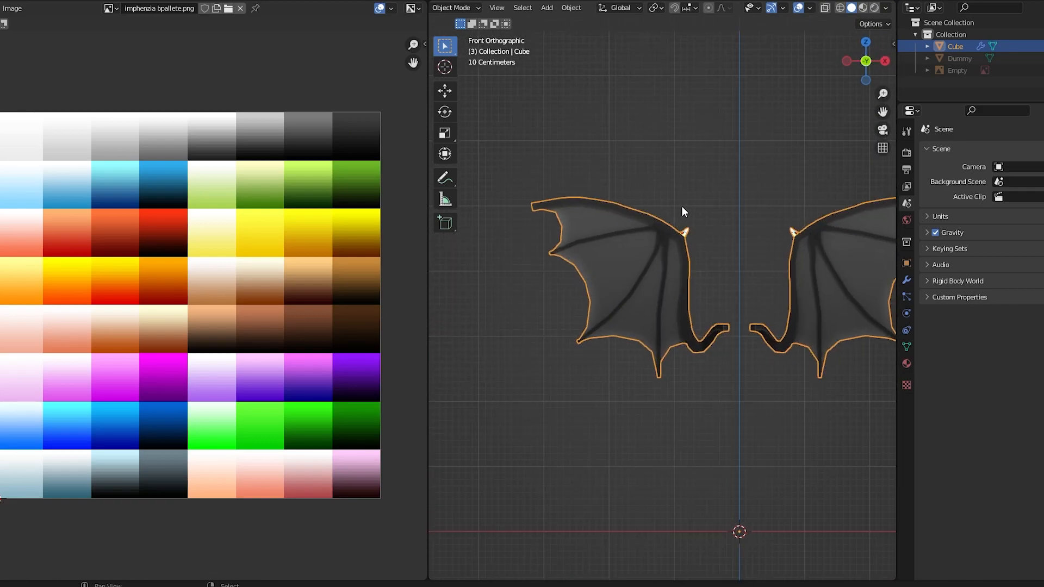
{"action": "key", "text": "Tab"}
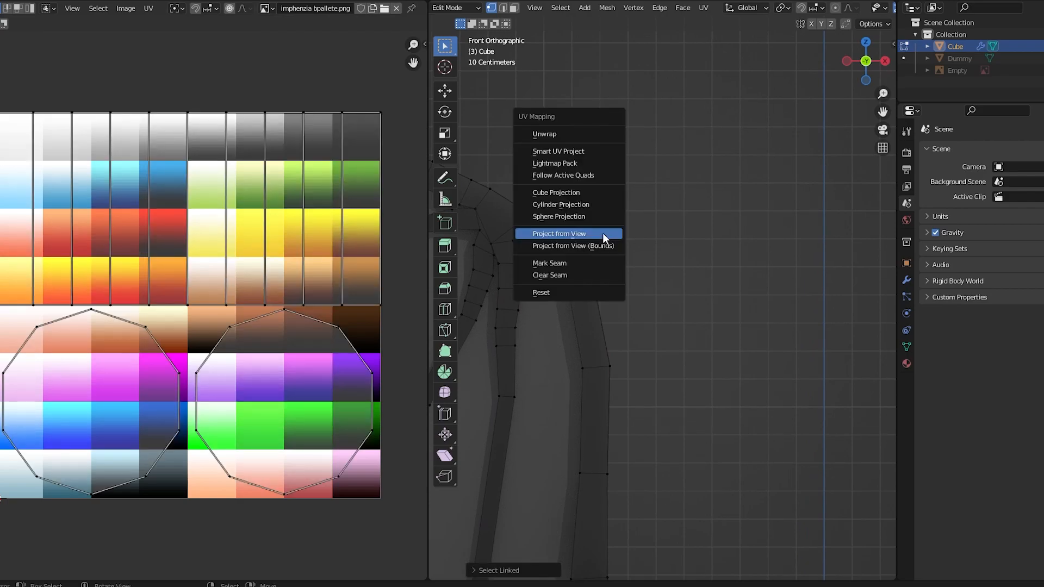
{"action": "left_click", "coordinate": [560, 233]}
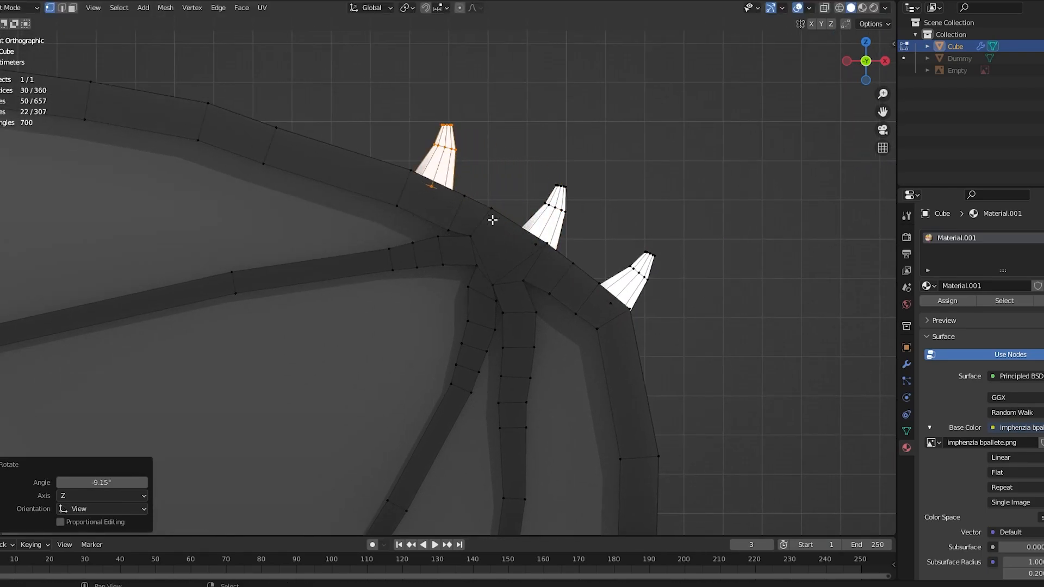
Return to Object Mode to view the wings with white top-edge spikes
{"action": "key", "text": "Tab"}
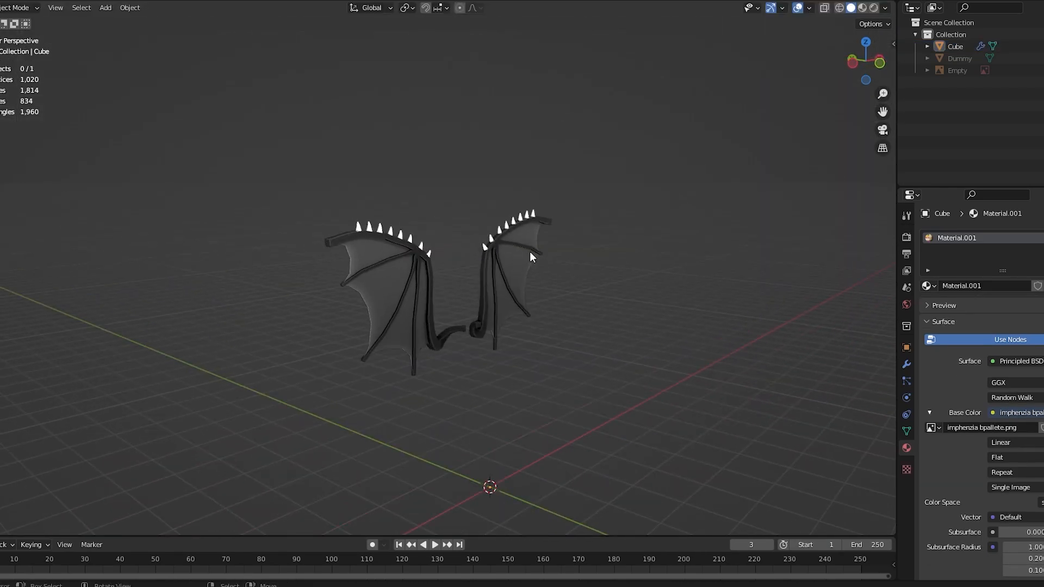